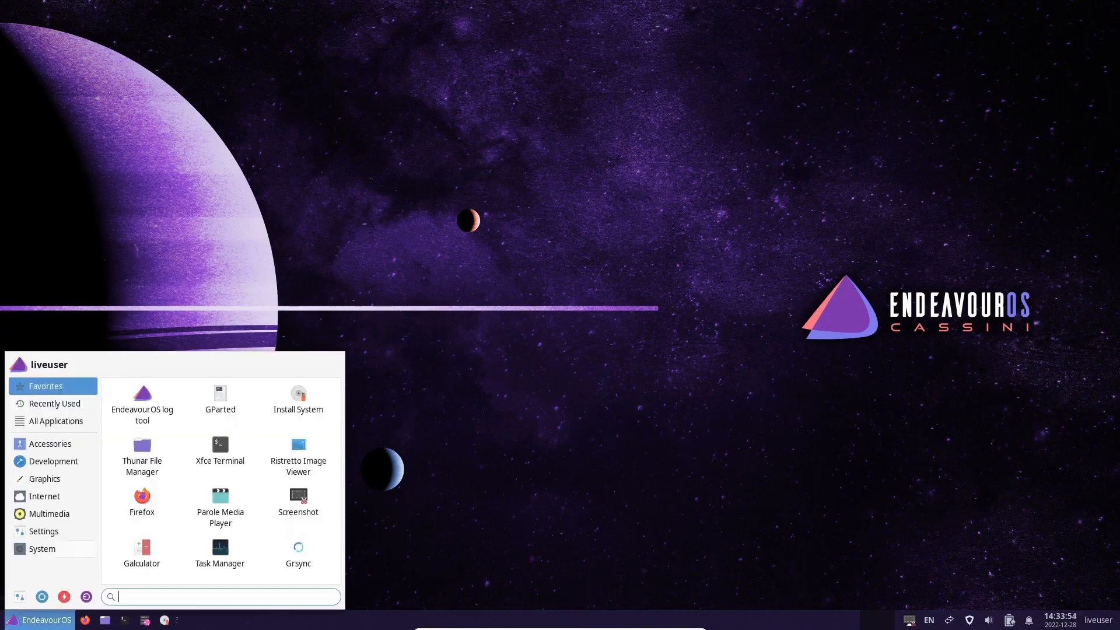
Open Thunar, view its About information, then close the file manager.
{"action": "left_click", "coordinate": [42, 549]}
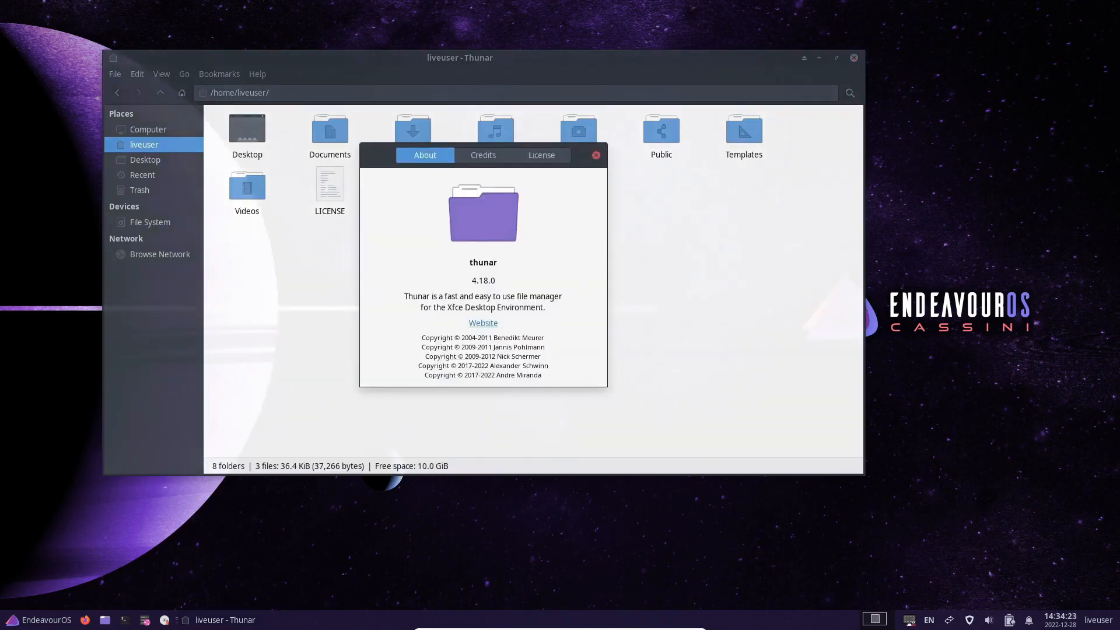
{"action": "left_click", "coordinate": [595, 155]}
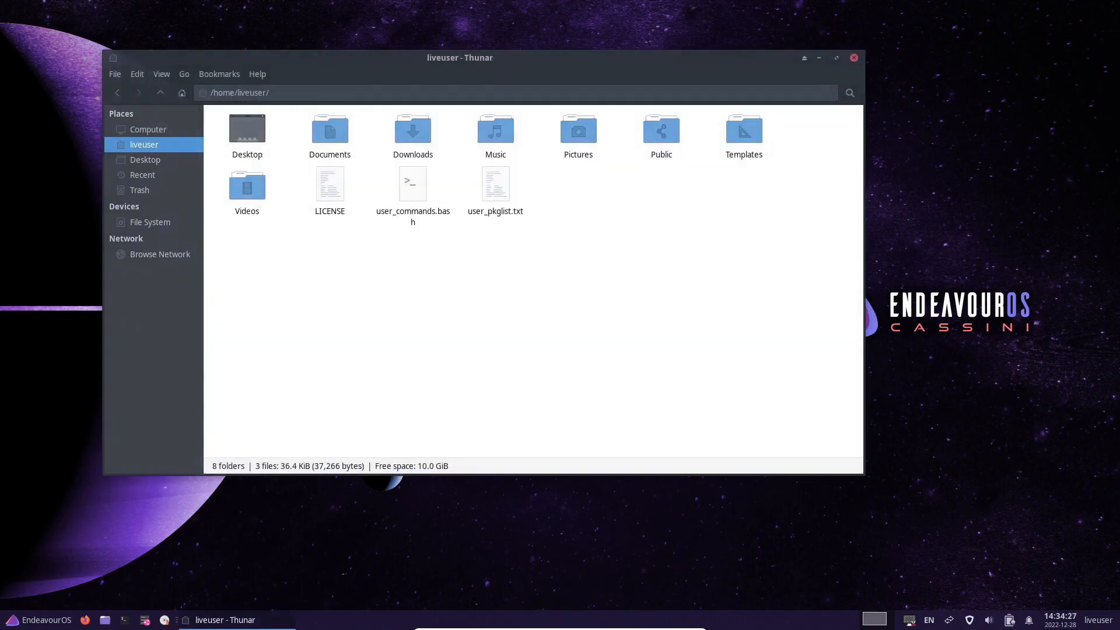
{"action": "left_click", "coordinate": [38, 620]}
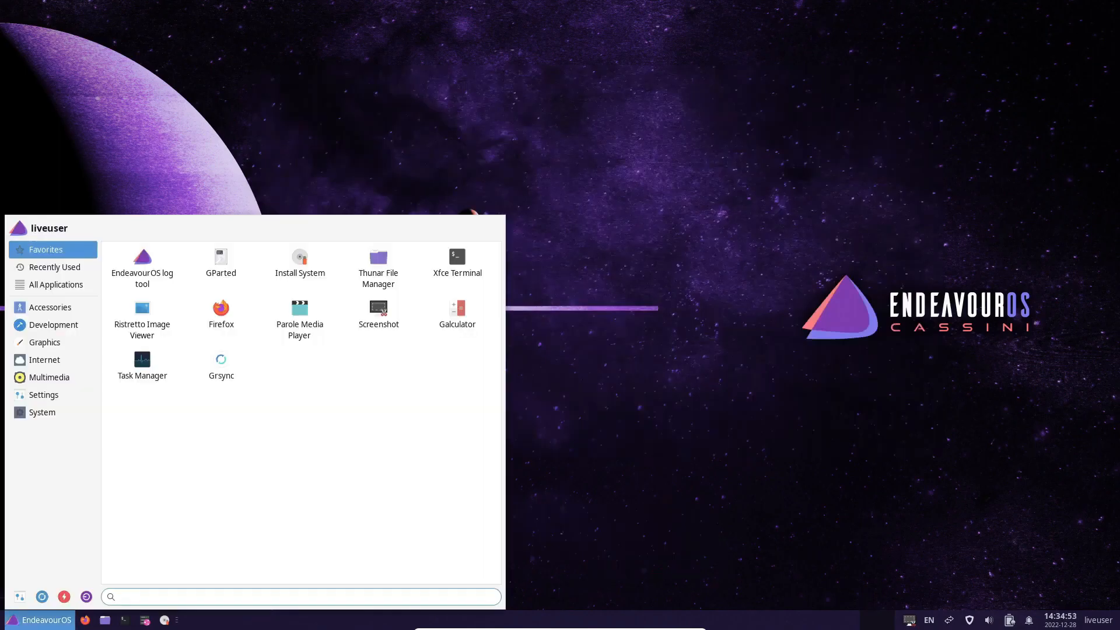
Browse the Development, Graphics, Multimedia and Settings categories in Whisker Menu.
{"action": "left_click", "coordinate": [53, 325]}
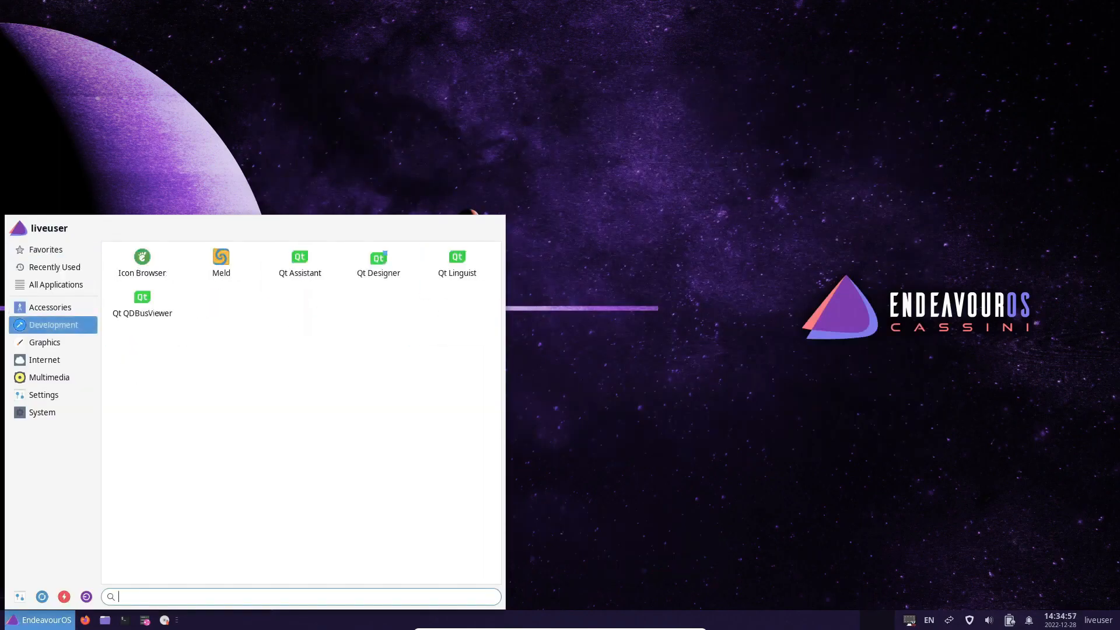
{"action": "left_click", "coordinate": [44, 341]}
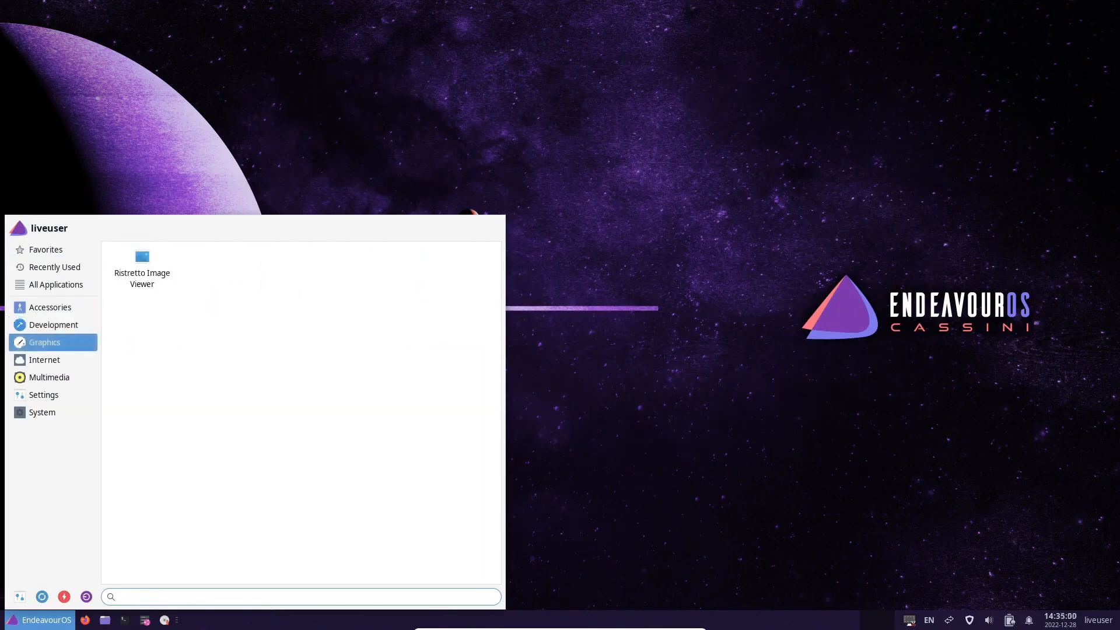
{"action": "left_click", "coordinate": [48, 378]}
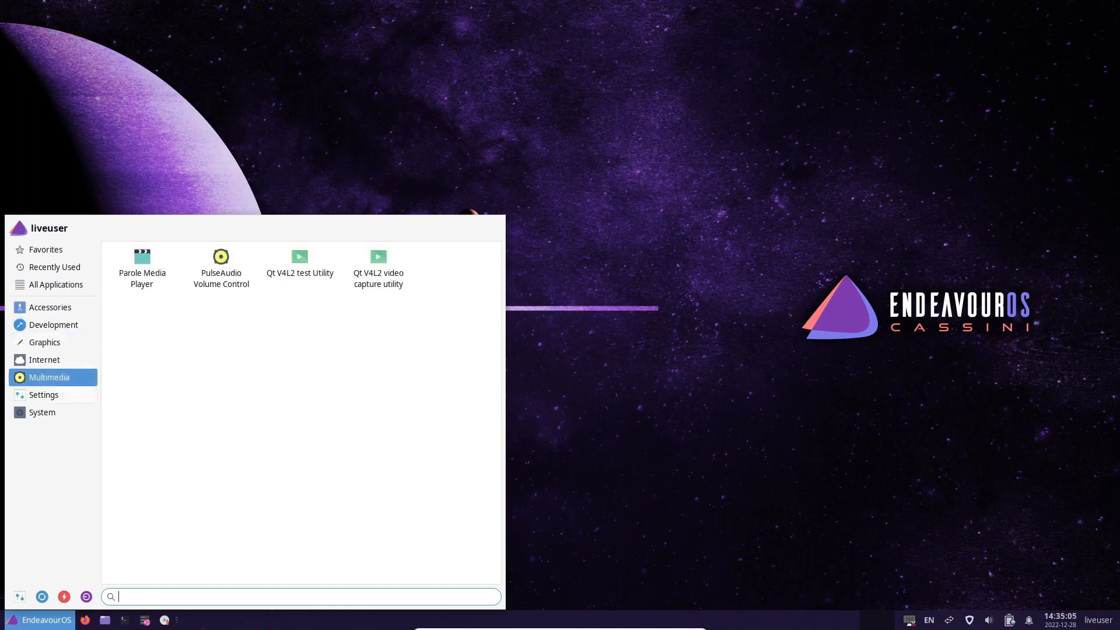
{"action": "left_click", "coordinate": [42, 395]}
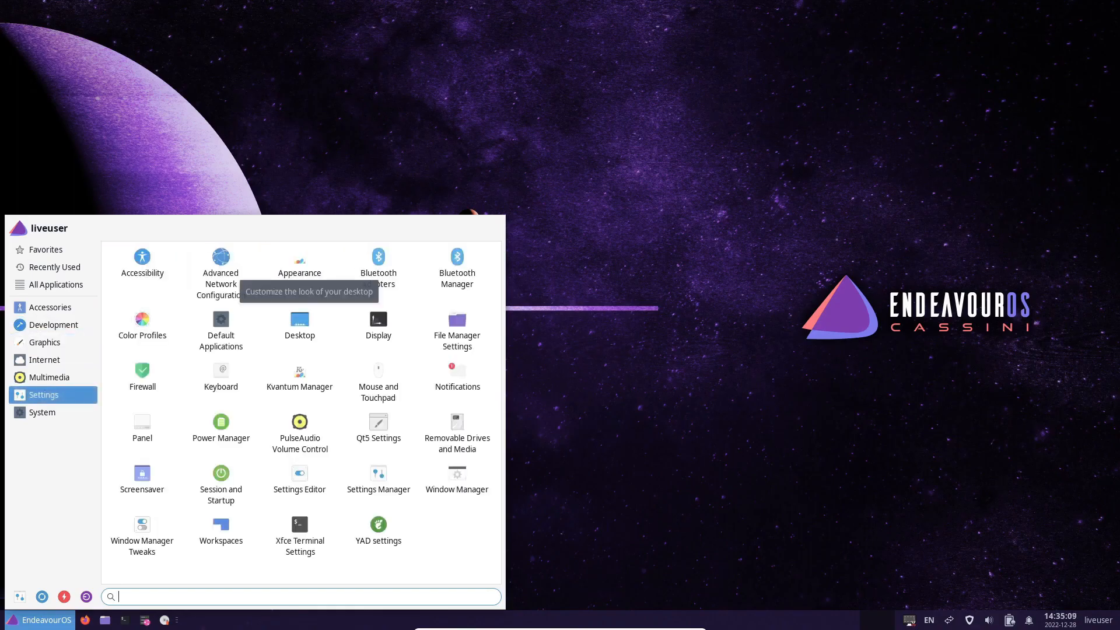
View the Arc-Darker style and Qogir icon themes in Appearance, then close it.
{"action": "left_click", "coordinate": [298, 258]}
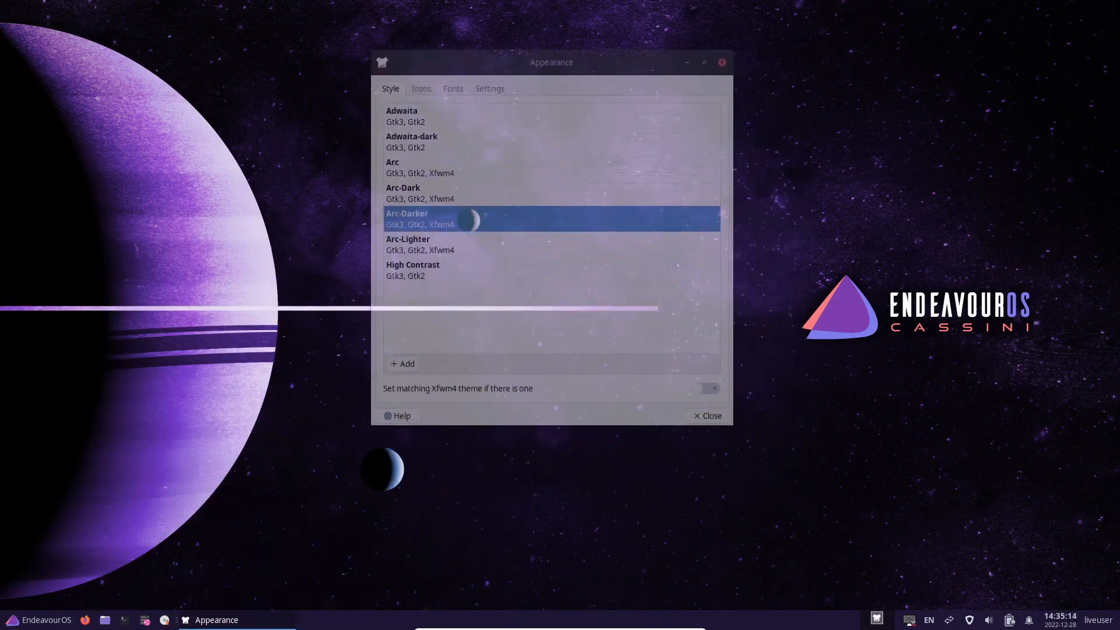
{"action": "left_click", "coordinate": [421, 88]}
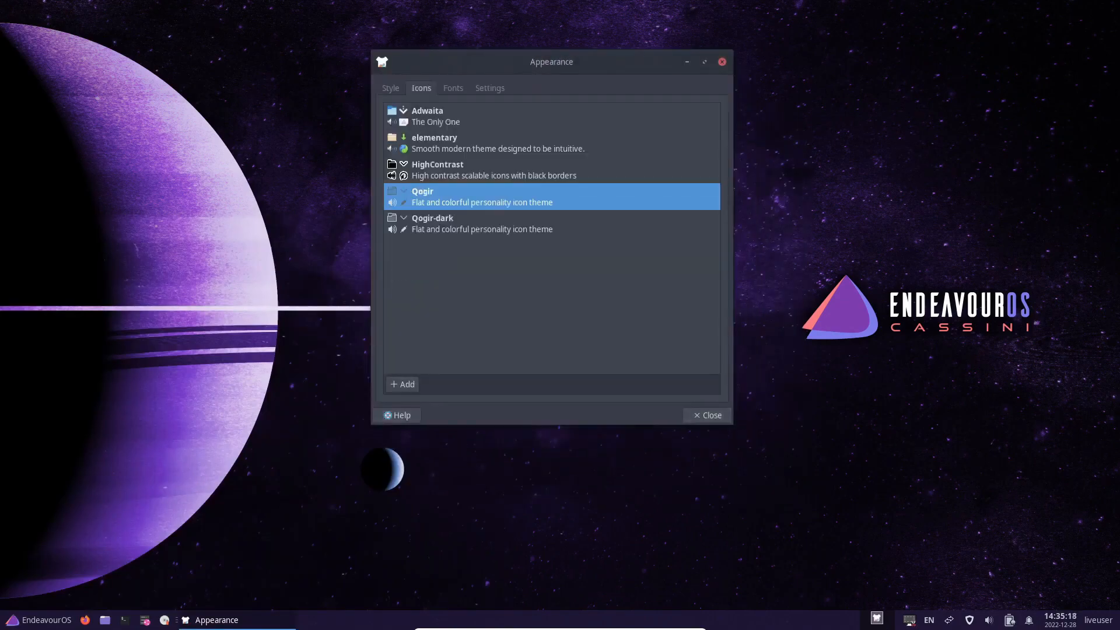
{"action": "left_click", "coordinate": [490, 88]}
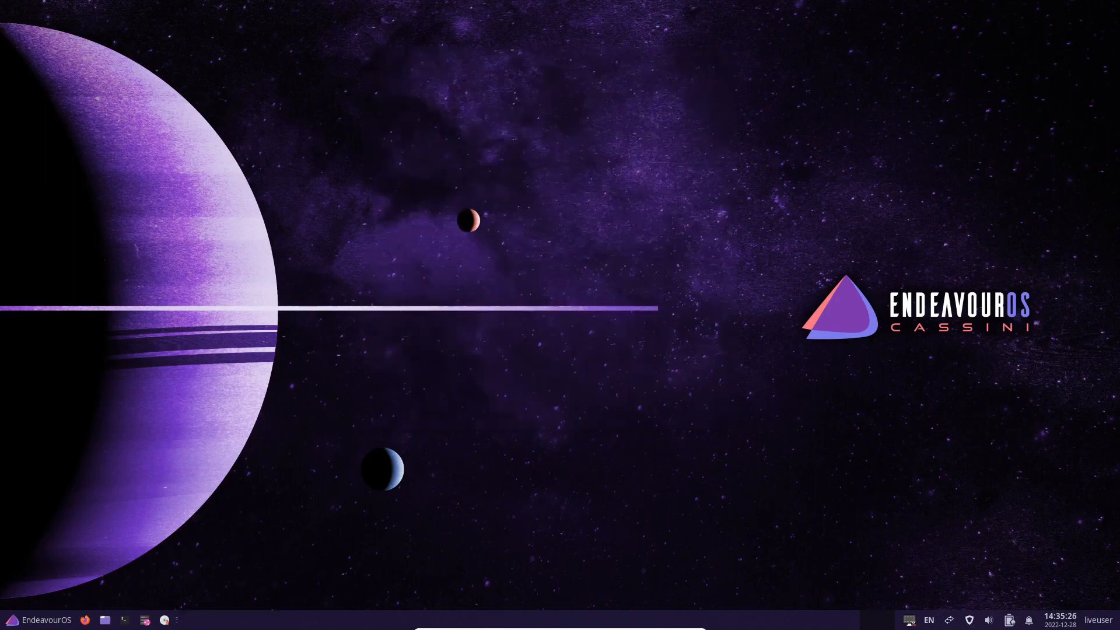
Launch Window Manager Tweaks from the applications menu and view its Cycling and Focus options.
{"action": "left_click", "coordinate": [41, 620]}
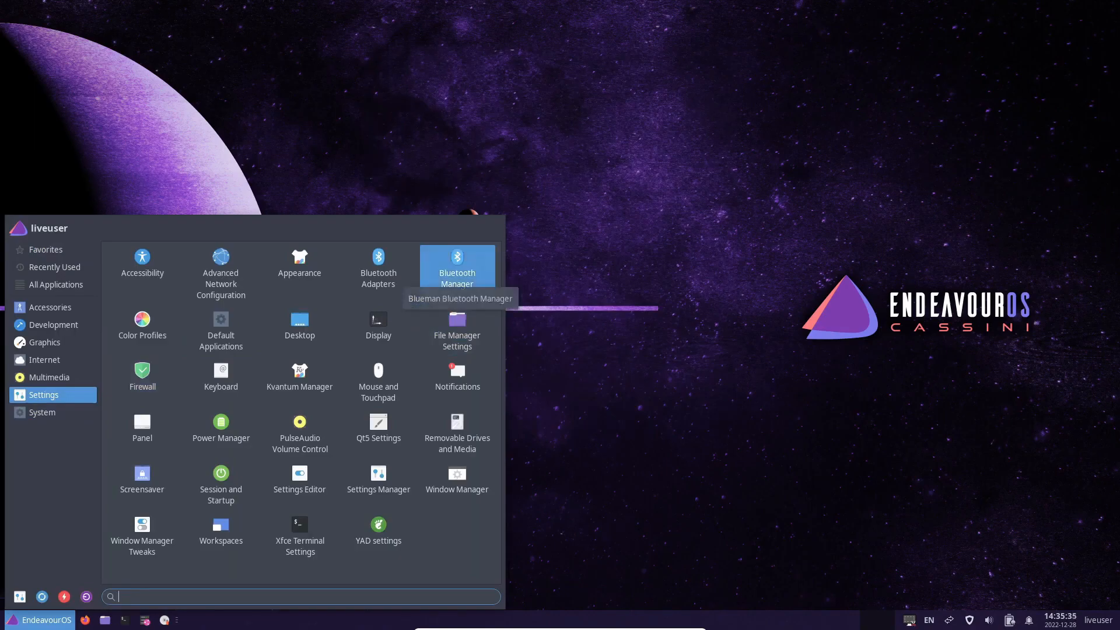
{"action": "mouse_move", "coordinate": [141, 536]}
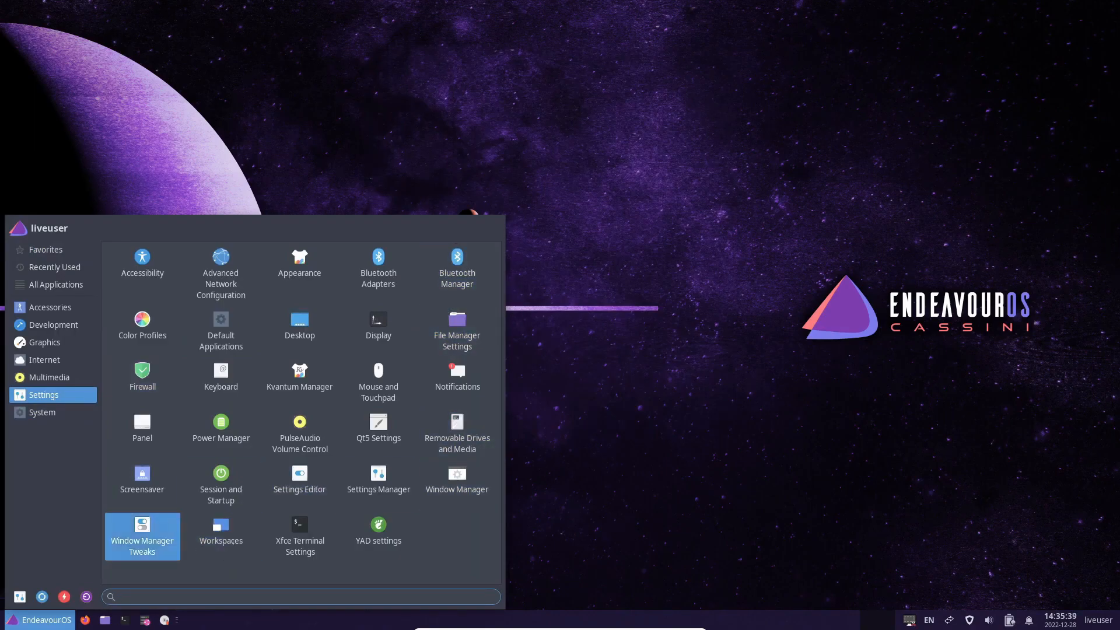
{"action": "left_click", "coordinate": [142, 536]}
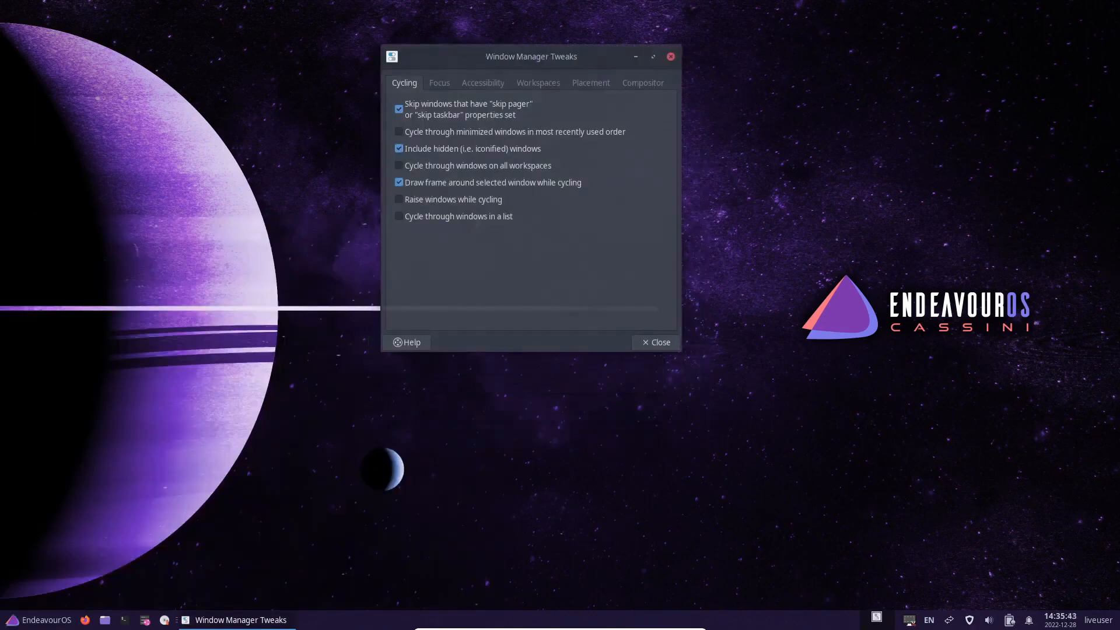
{"action": "left_click", "coordinate": [439, 83]}
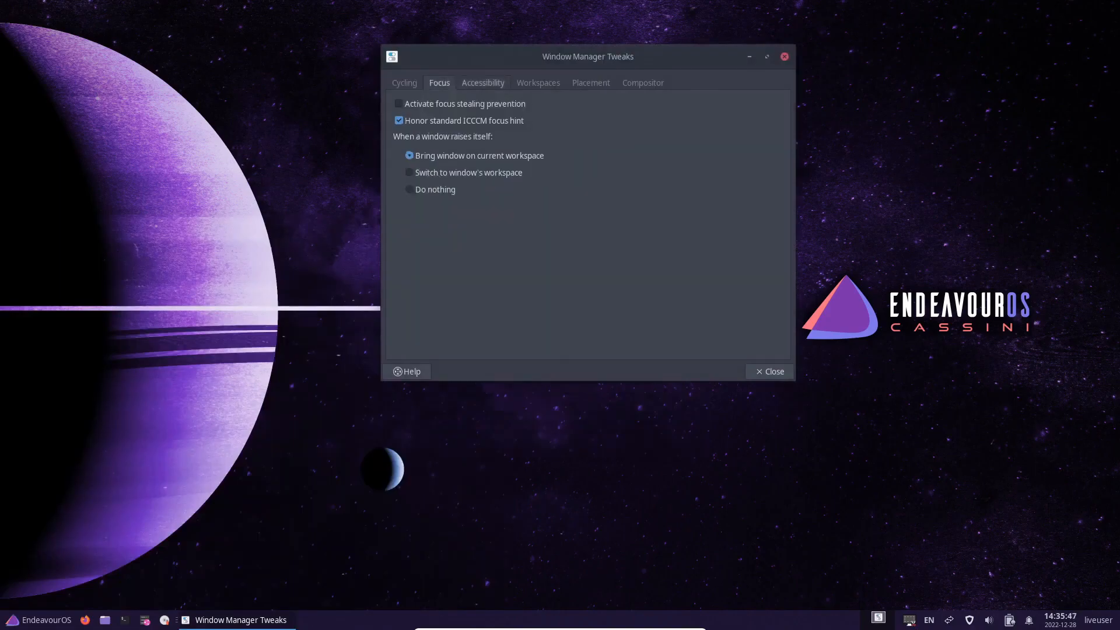
{"action": "left_click", "coordinate": [538, 82]}
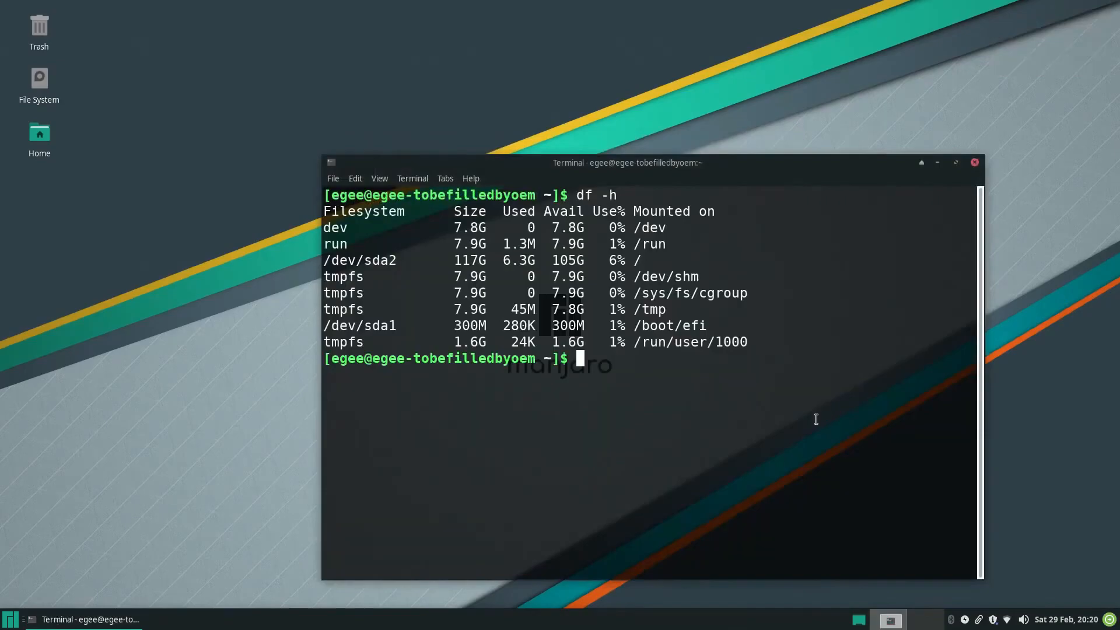
Run free -h in the Manjaro terminal to show memory usage.
{"action": "type", "text": "free -h"}
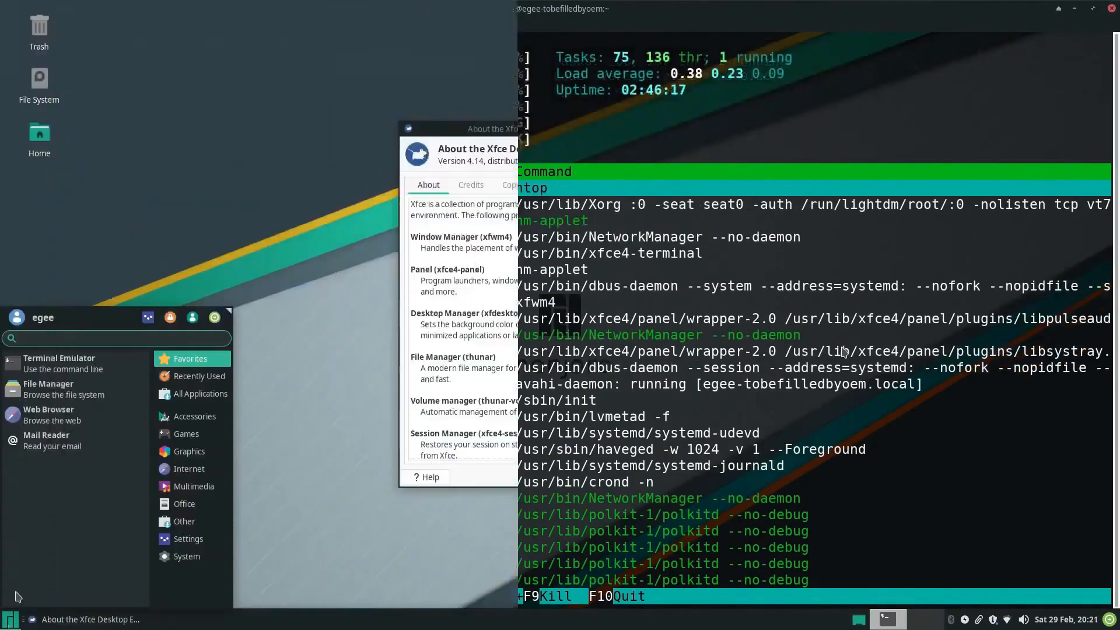
Browse the home folder in the file manager, then launch Manjaro Settings Manager.
{"action": "left_click", "coordinate": [48, 384]}
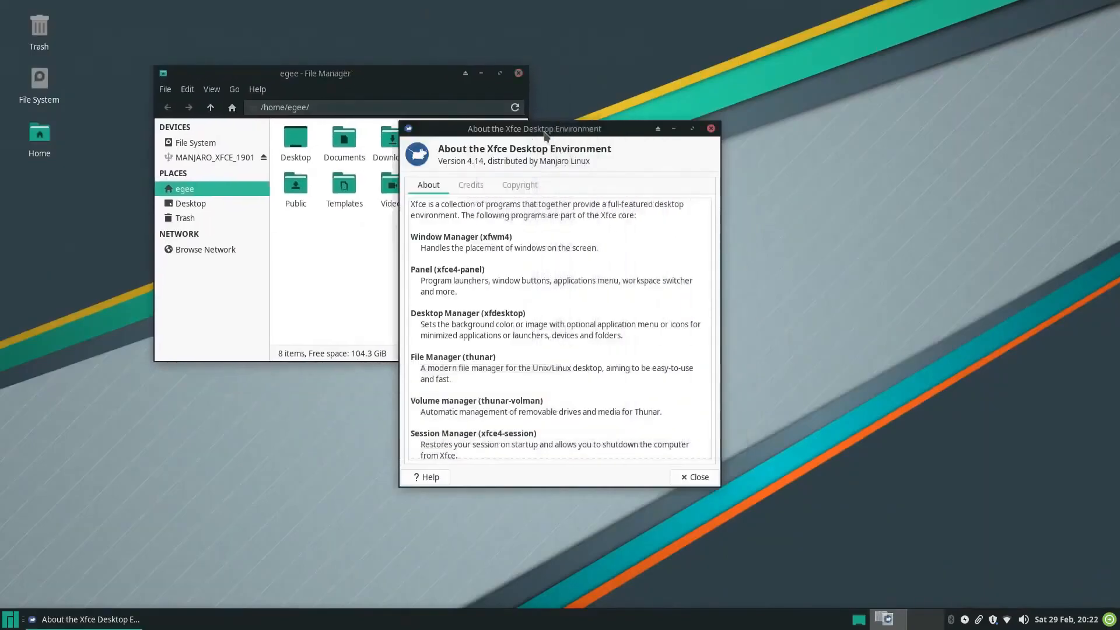
{"action": "left_click", "coordinate": [10, 618]}
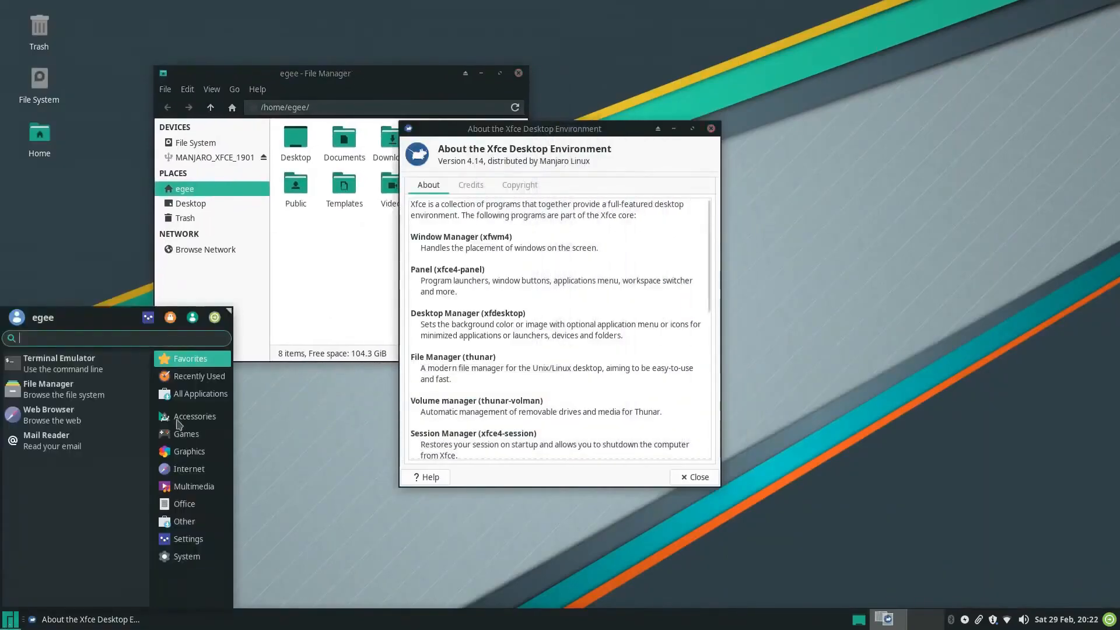
{"action": "left_click", "coordinate": [188, 538]}
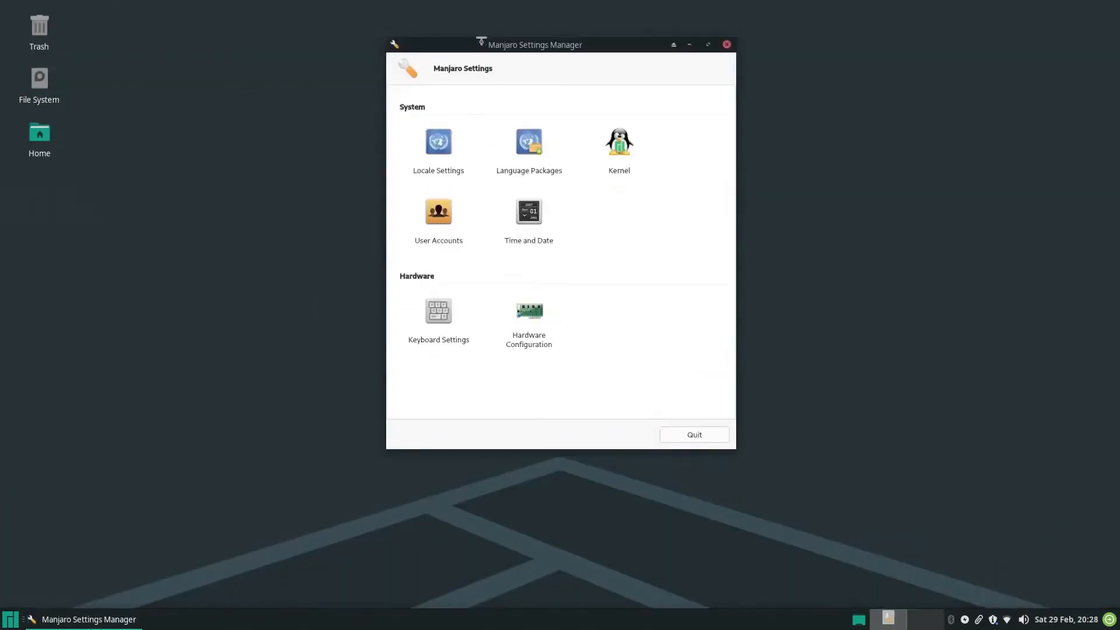
Review kernel notification settings, then view Pamac's installed packages and available updates.
{"action": "left_click", "coordinate": [618, 140]}
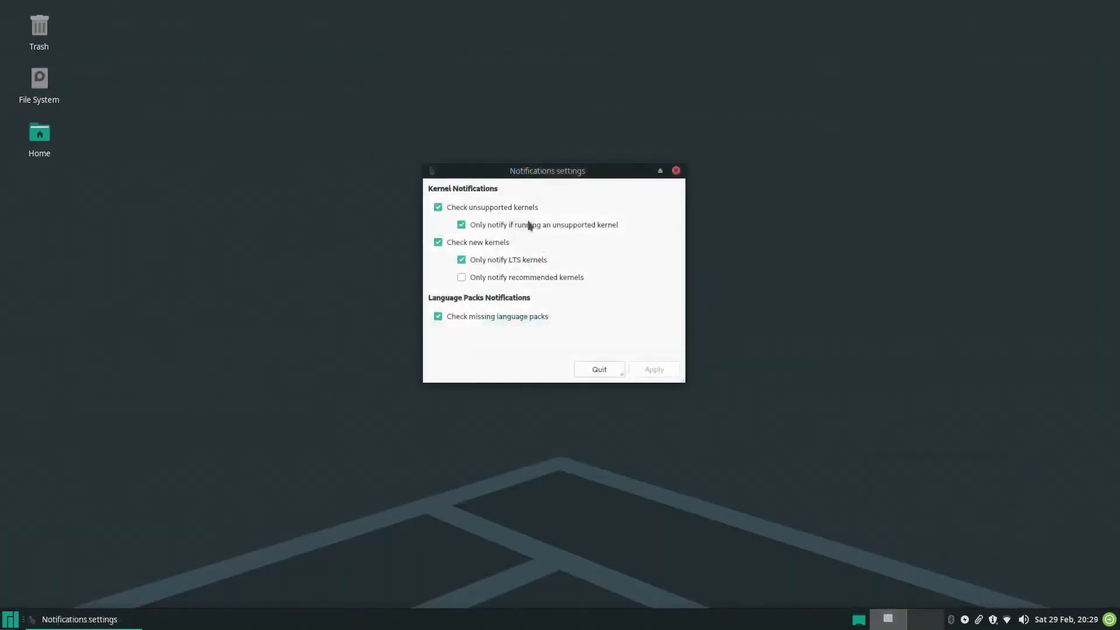
{"action": "left_click", "coordinate": [439, 207]}
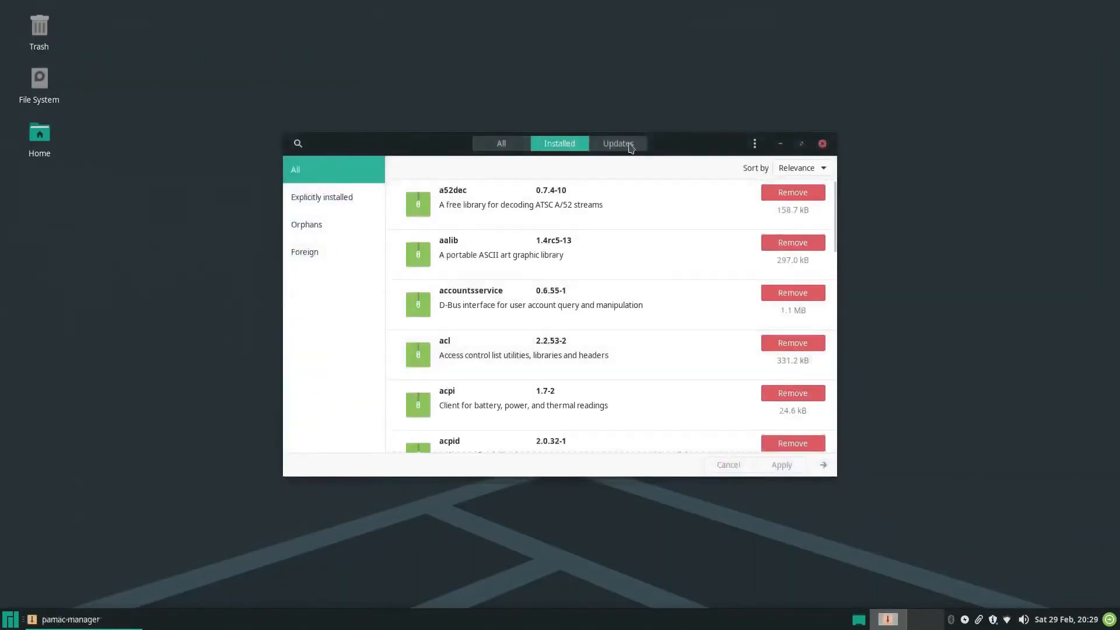
{"action": "left_click", "coordinate": [501, 143]}
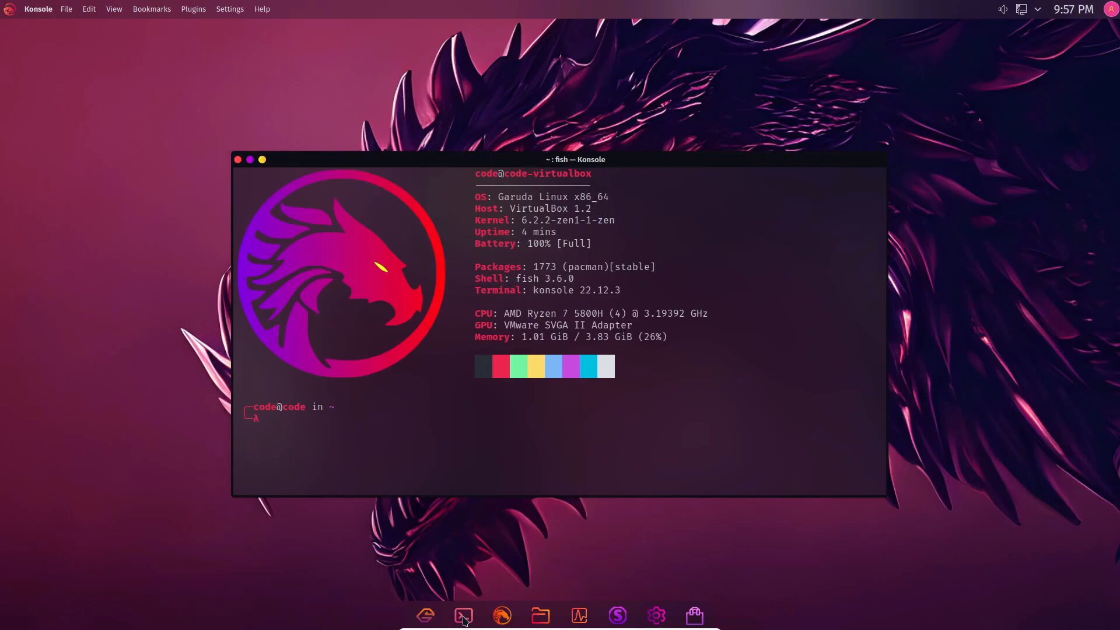
Run htop, minimise Konsole, and browse the launcher's Graphics, Favorites and All Applications lists.
{"action": "type", "text": "htop"}
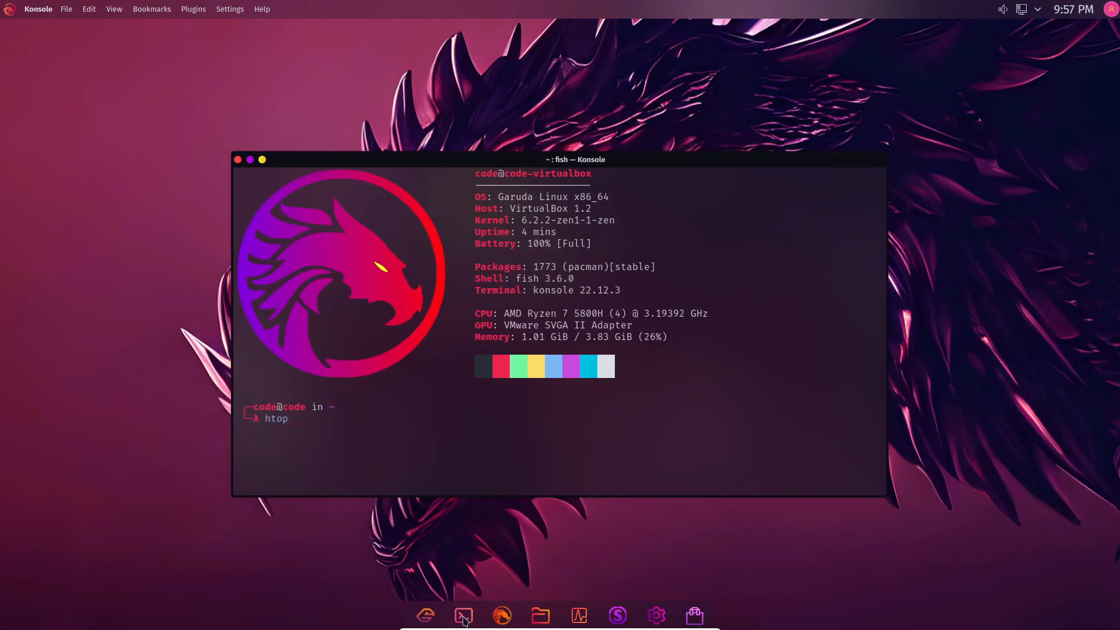
{"action": "left_click", "coordinate": [238, 159]}
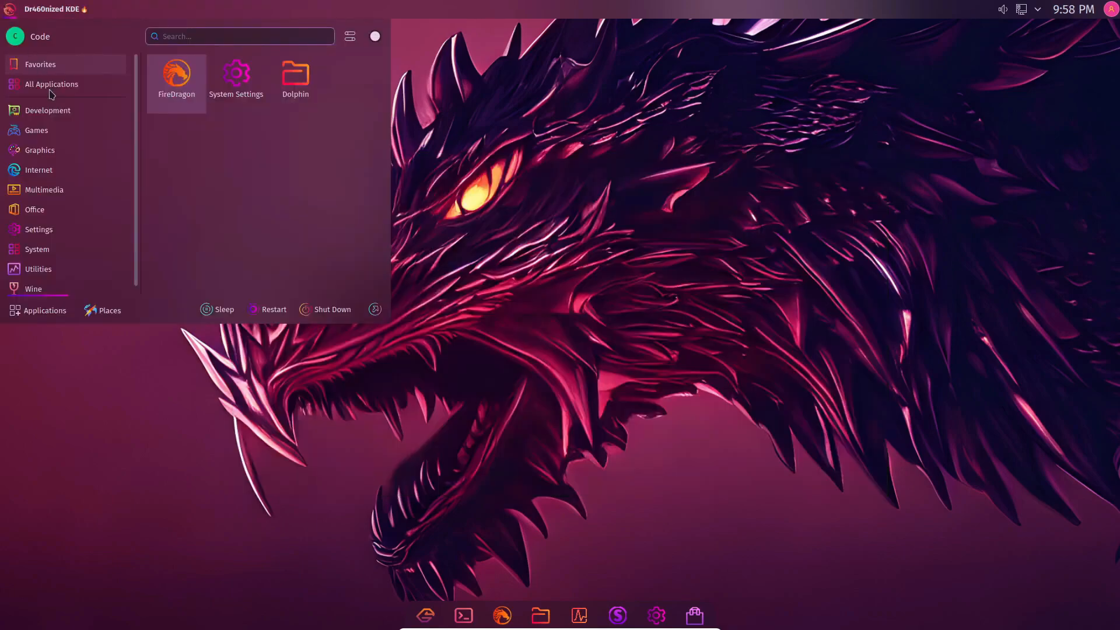
{"action": "left_click", "coordinate": [41, 150]}
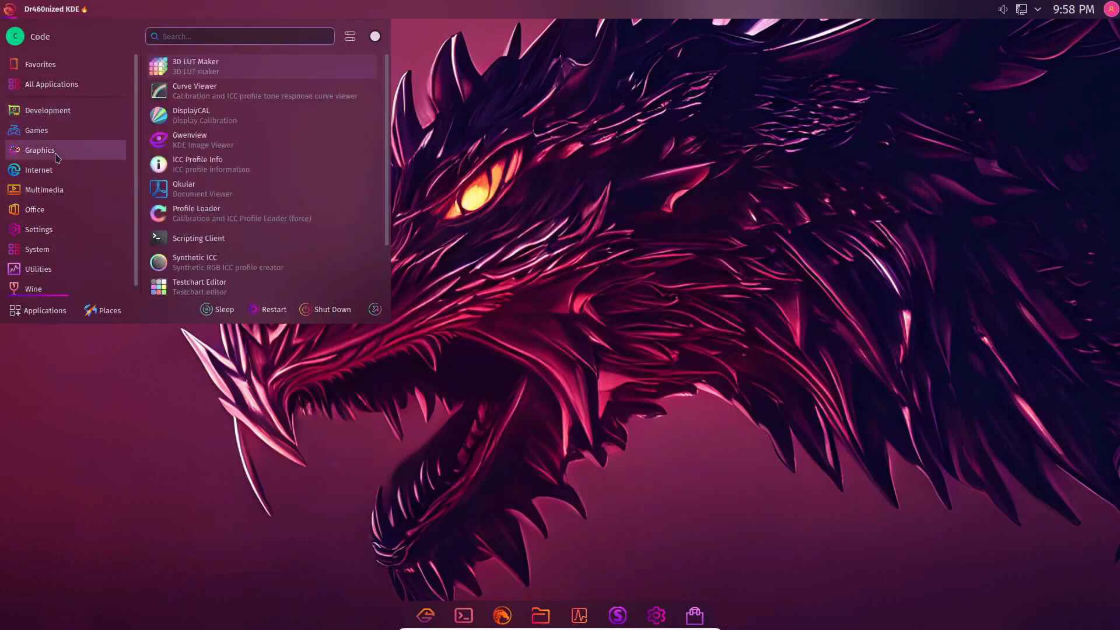
{"action": "left_click", "coordinate": [38, 230]}
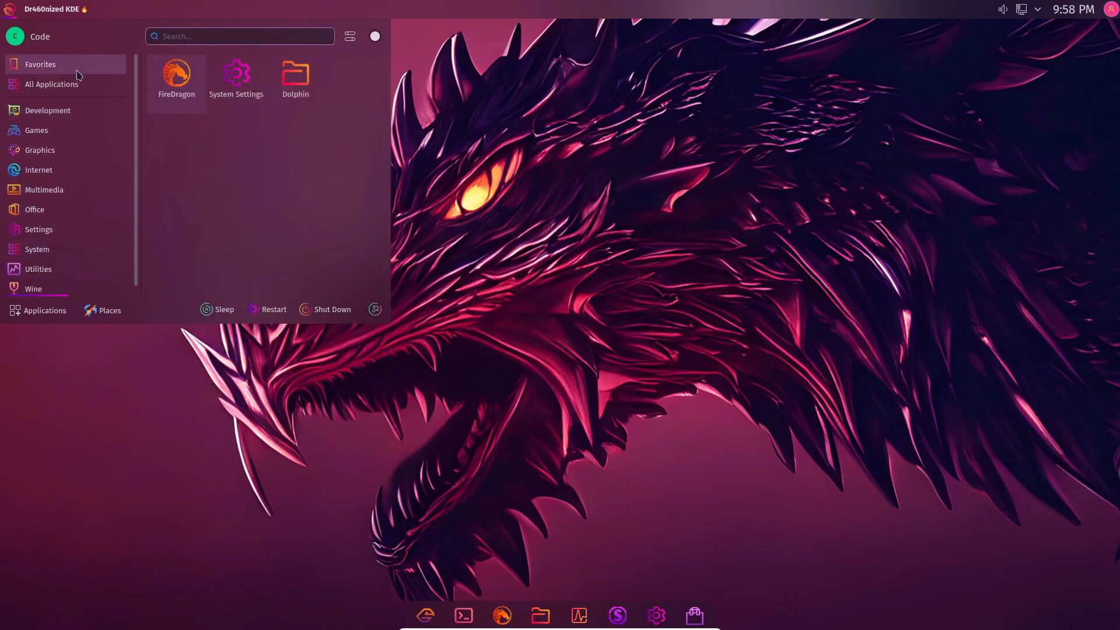
{"action": "left_click", "coordinate": [51, 84]}
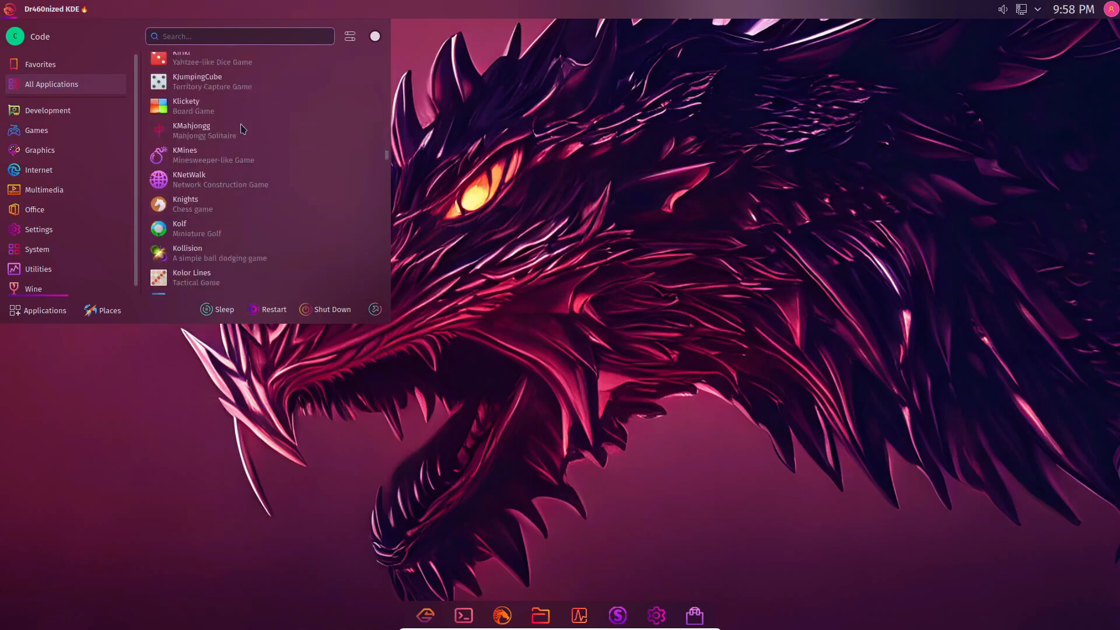
{"action": "scroll", "scroll_direction": "down", "scroll_amount": 3}
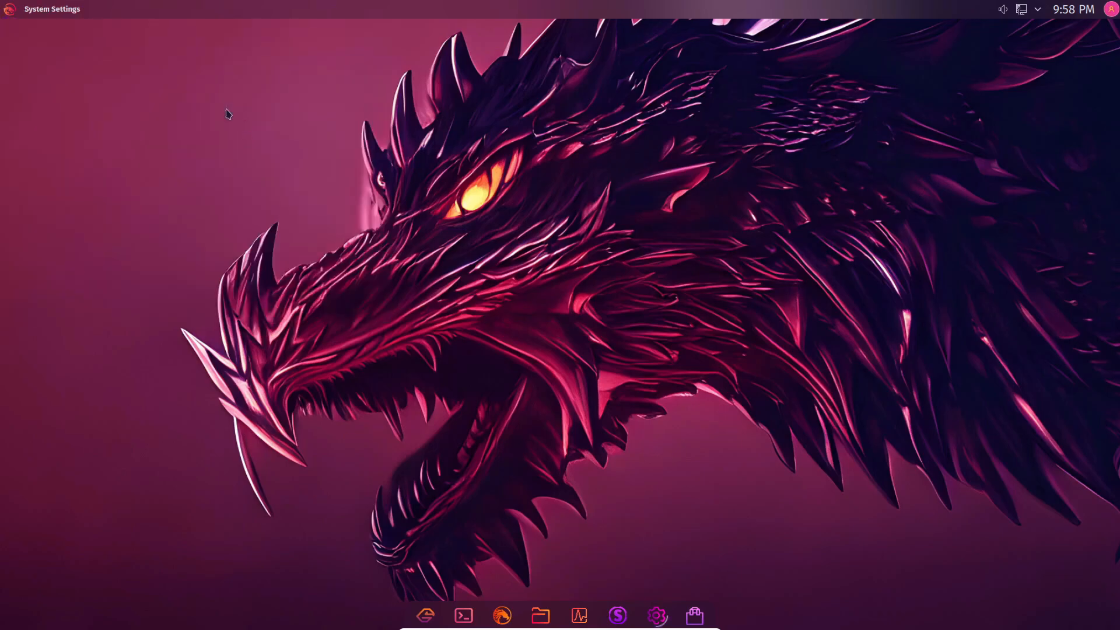
View the Notifications, Users, Audio, Bluetooth and About this System pages, then close System Settings.
{"action": "left_click", "coordinate": [655, 615]}
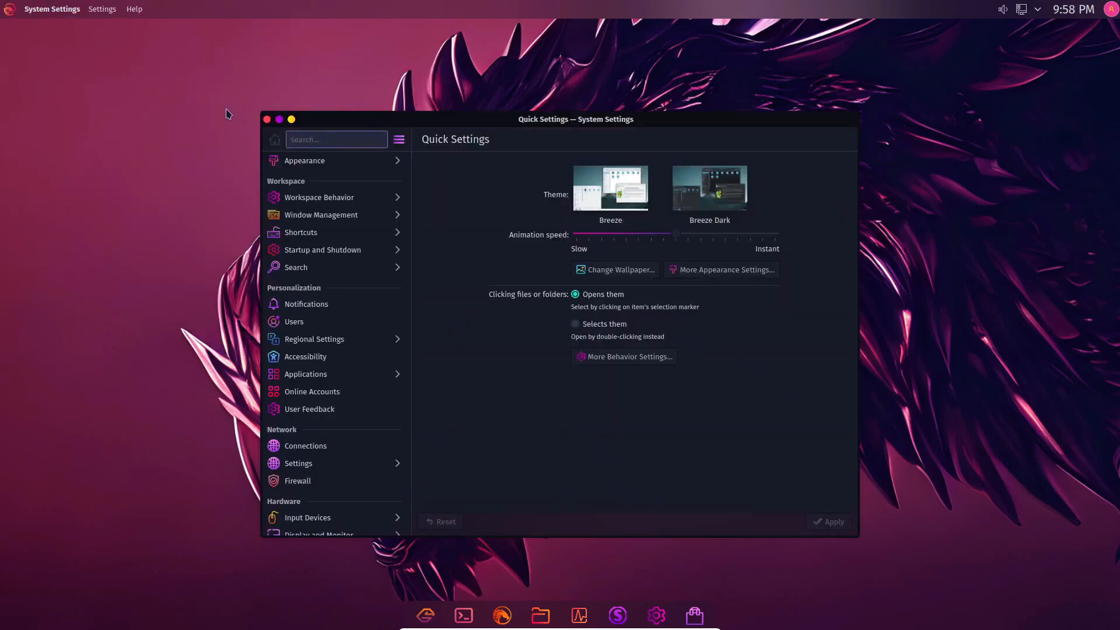
{"action": "left_click", "coordinate": [305, 160]}
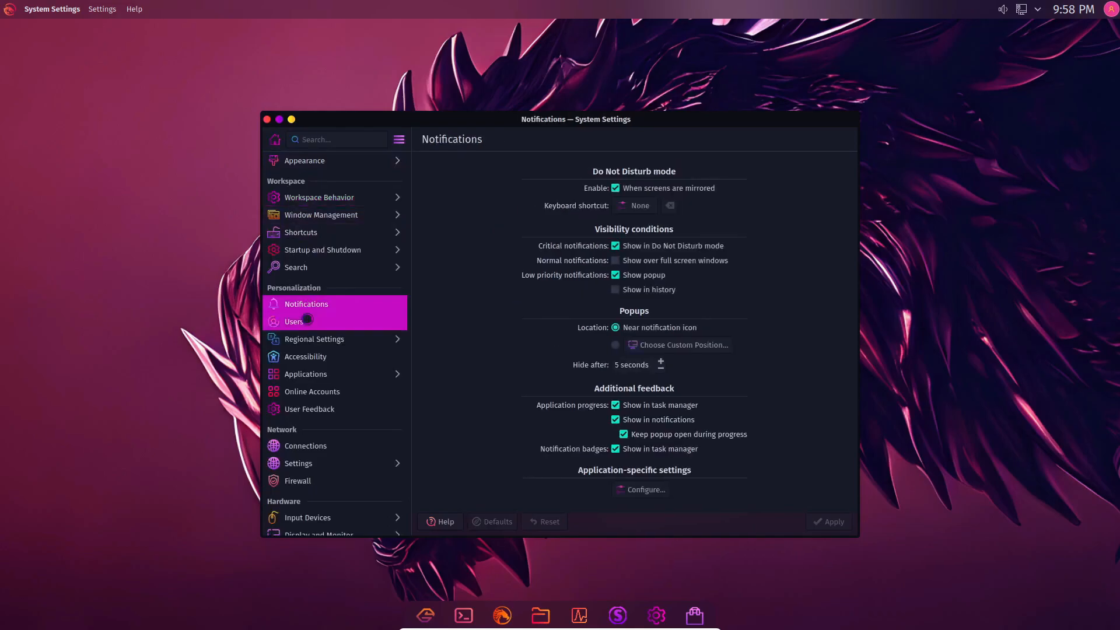
{"action": "left_click", "coordinate": [294, 321]}
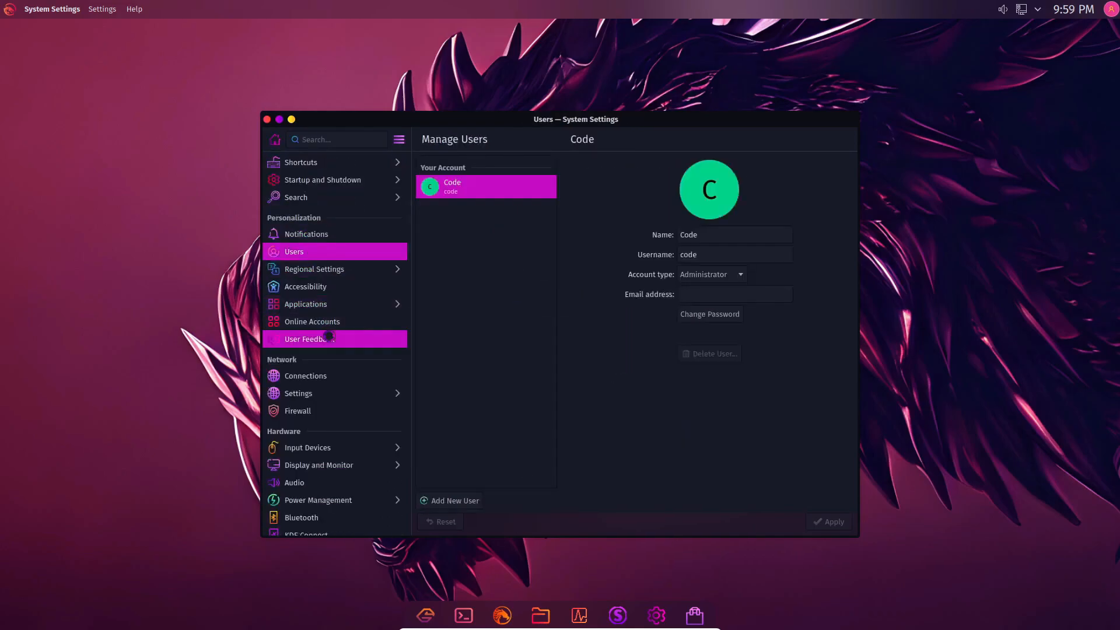
{"action": "left_click", "coordinate": [294, 392]}
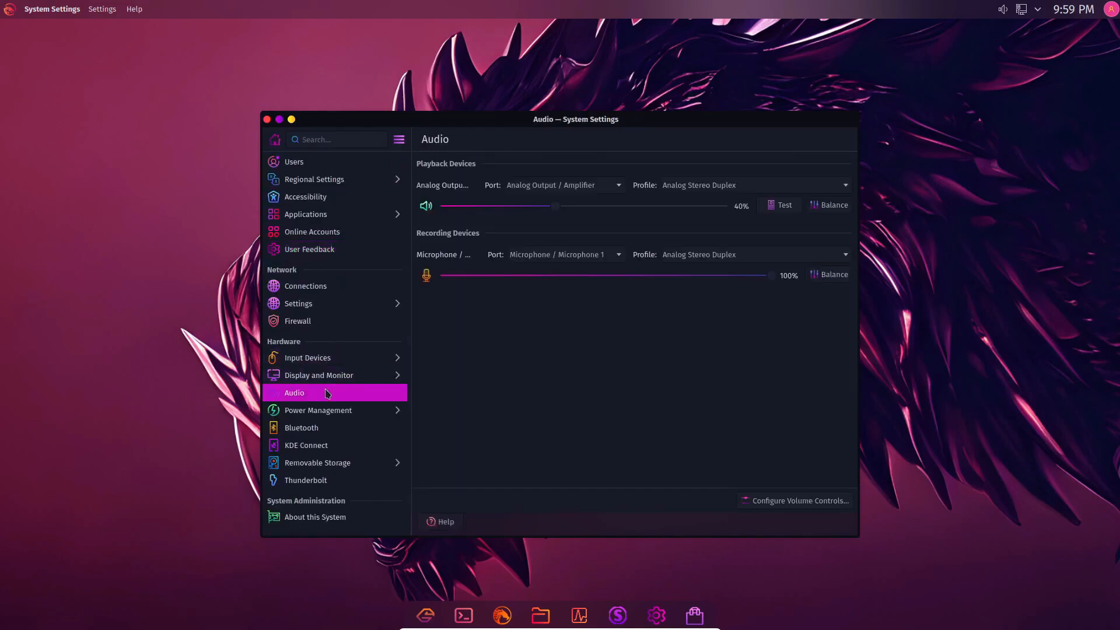
{"action": "left_click", "coordinate": [301, 427]}
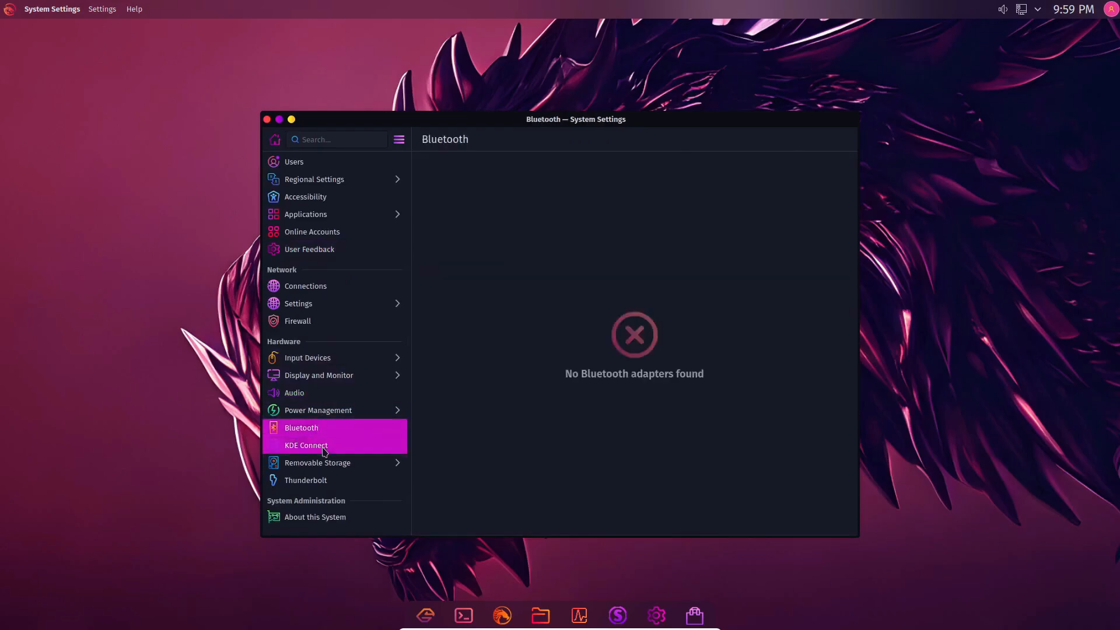
{"action": "left_click", "coordinate": [315, 516]}
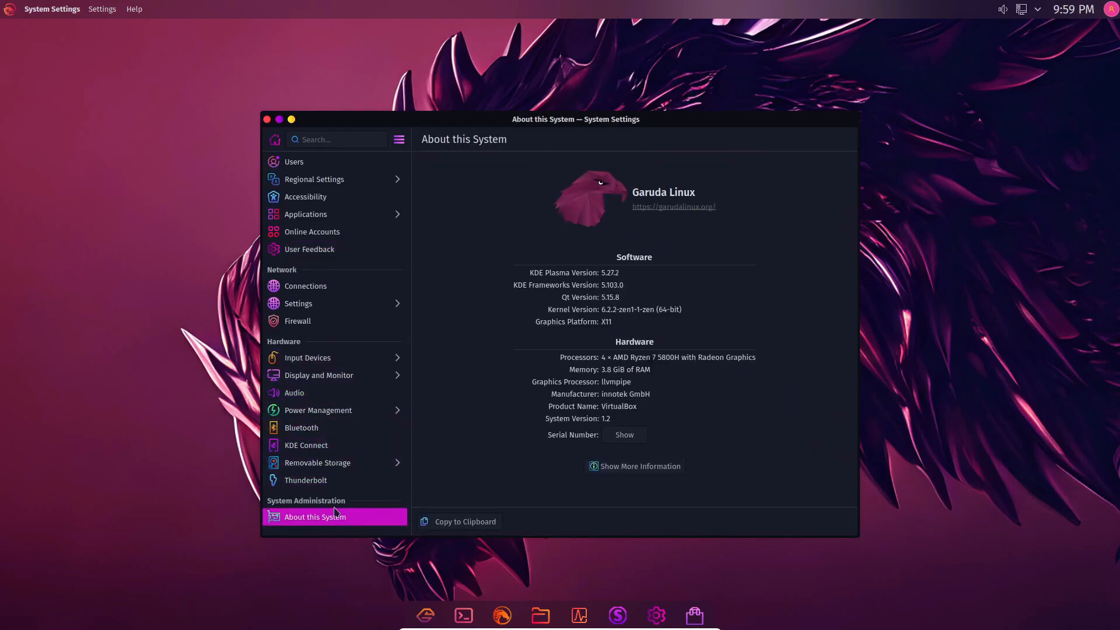
{"action": "mouse_move", "coordinate": [480, 379]}
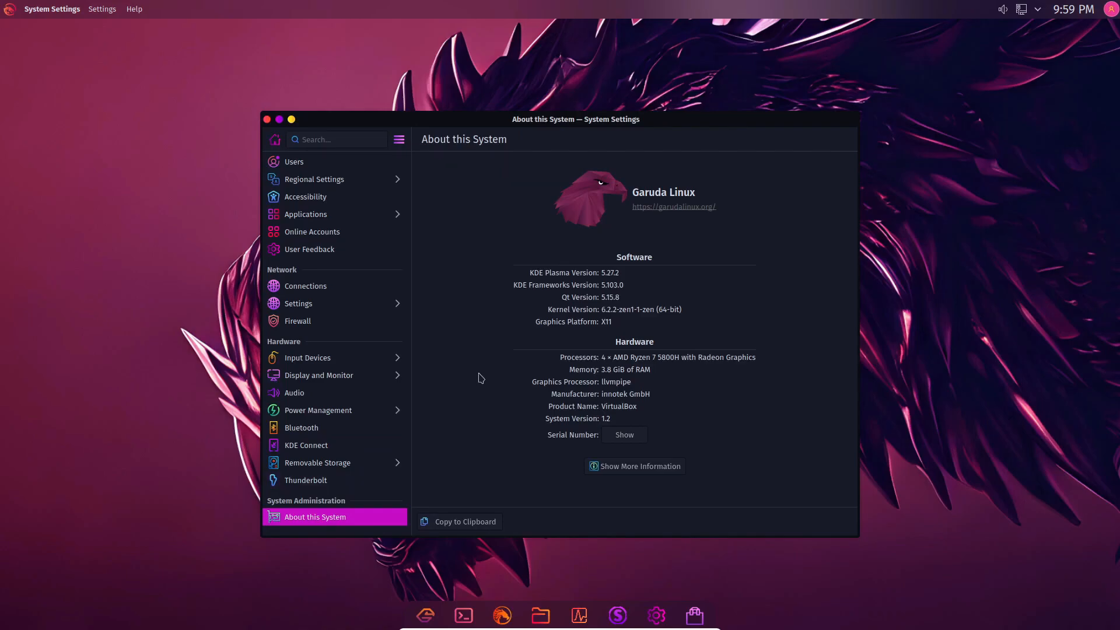
{"action": "mouse_move", "coordinate": [499, 325]}
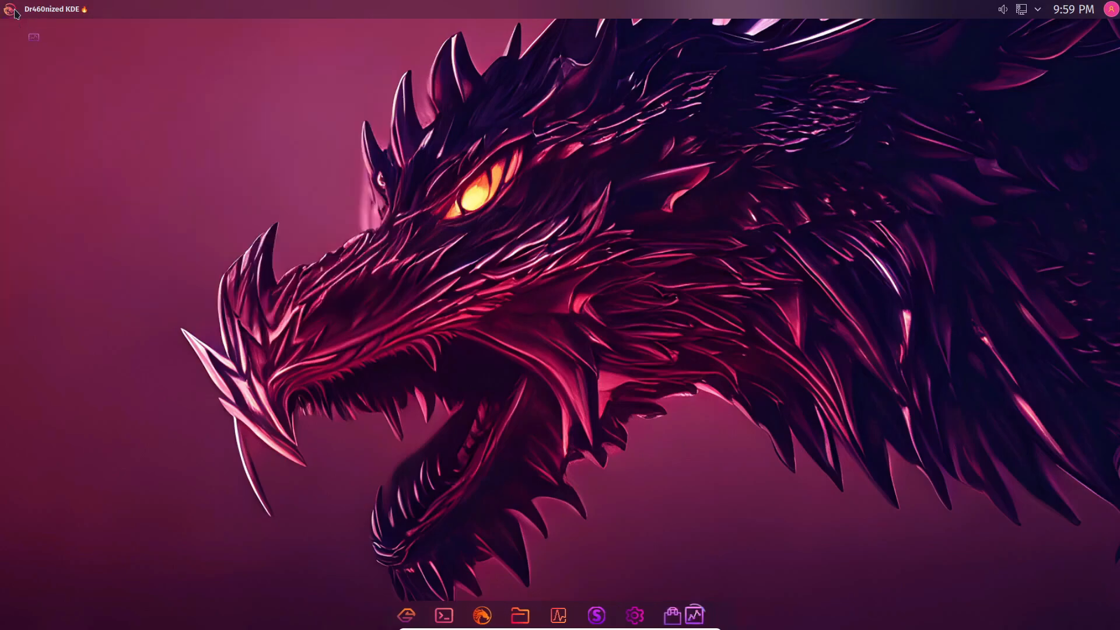
{"action": "left_click", "coordinate": [463, 615]}
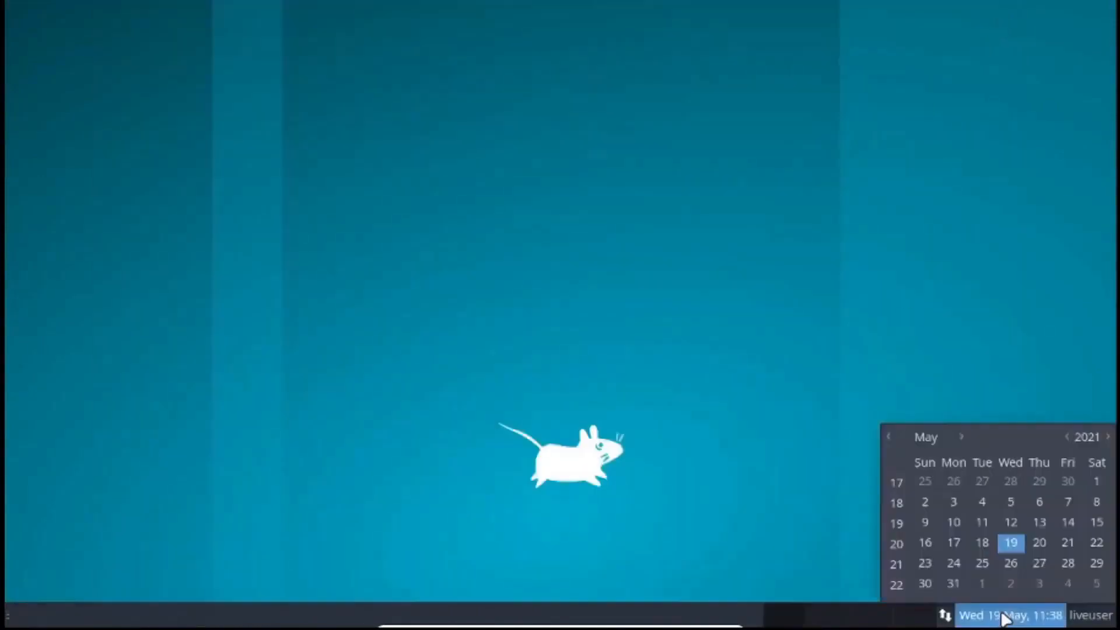
Dismiss the May 2021 calendar shown from the panel clock.
{"action": "left_click", "coordinate": [945, 615]}
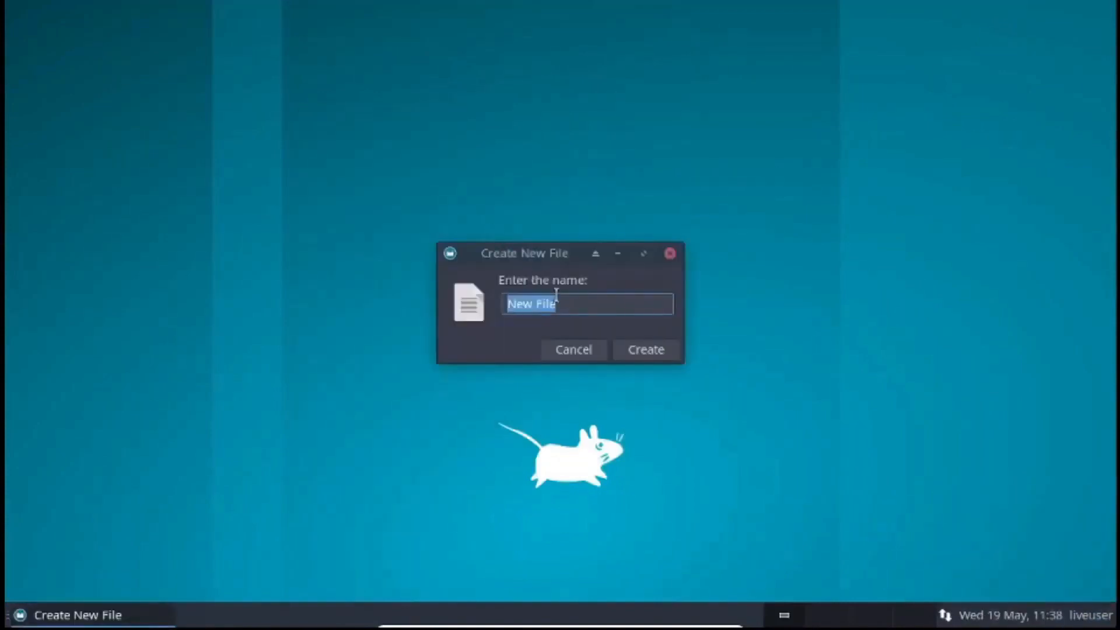
Create file01 on the desktop and set the first, lighter blue wallpaper in Desktop Settings.
{"action": "left_click", "coordinate": [644, 349]}
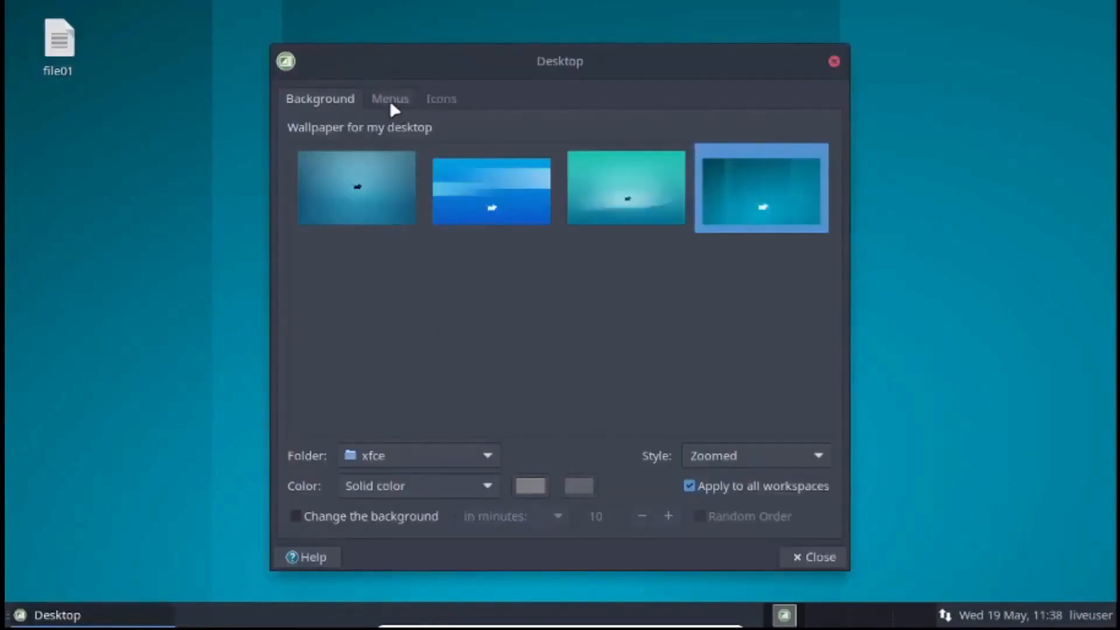
{"action": "left_click", "coordinate": [390, 98]}
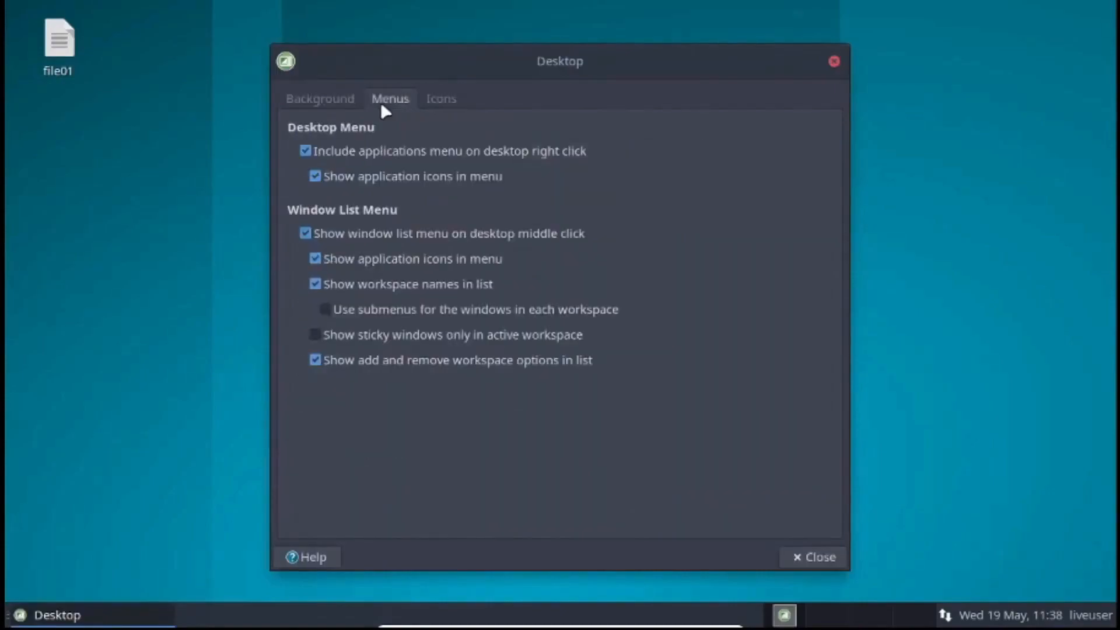
{"action": "mouse_move", "coordinate": [329, 112]}
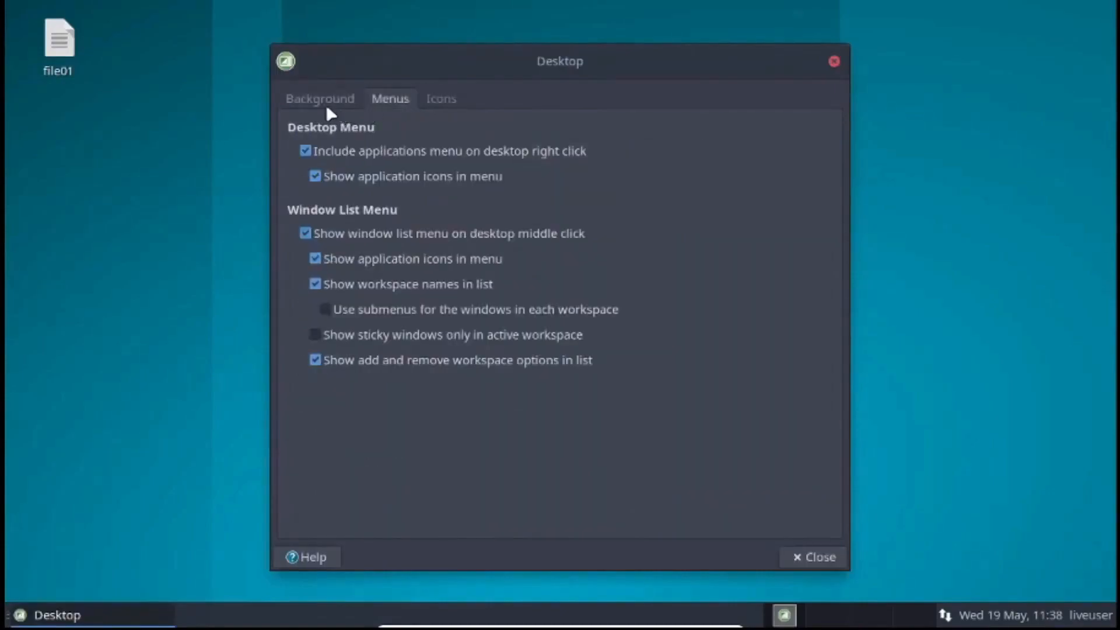
{"action": "left_click", "coordinate": [320, 98]}
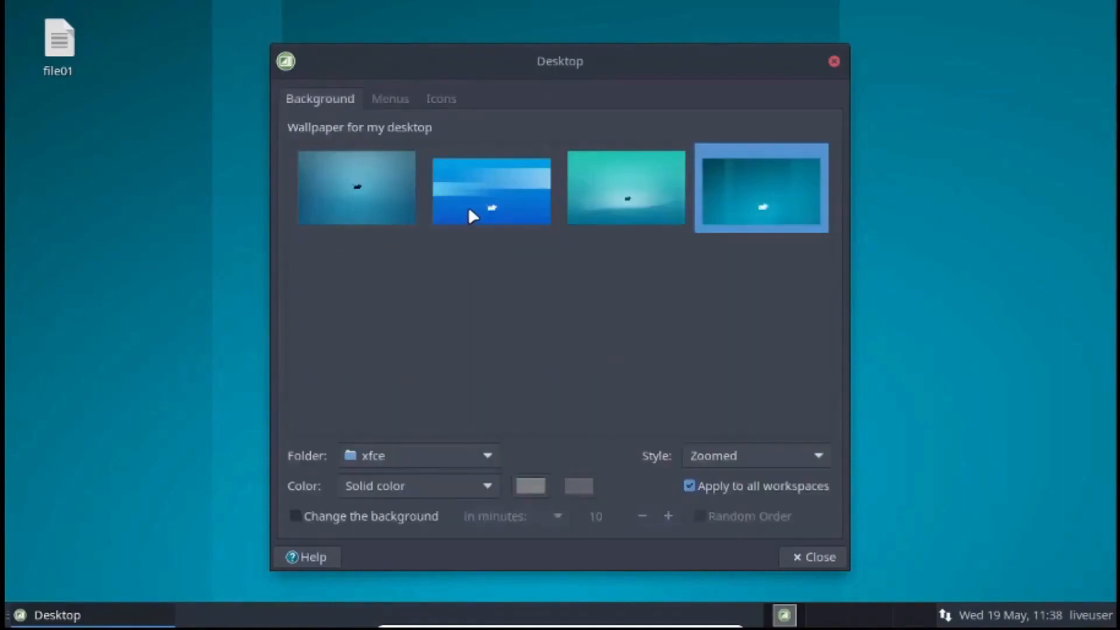
{"action": "left_click", "coordinate": [356, 187]}
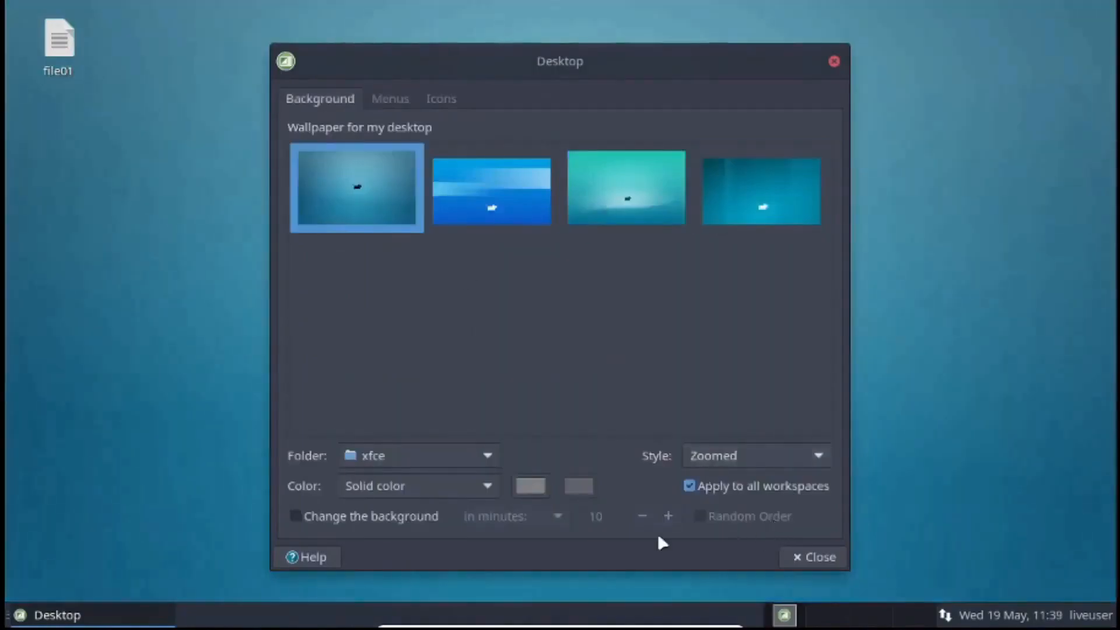
{"action": "left_click", "coordinate": [754, 455]}
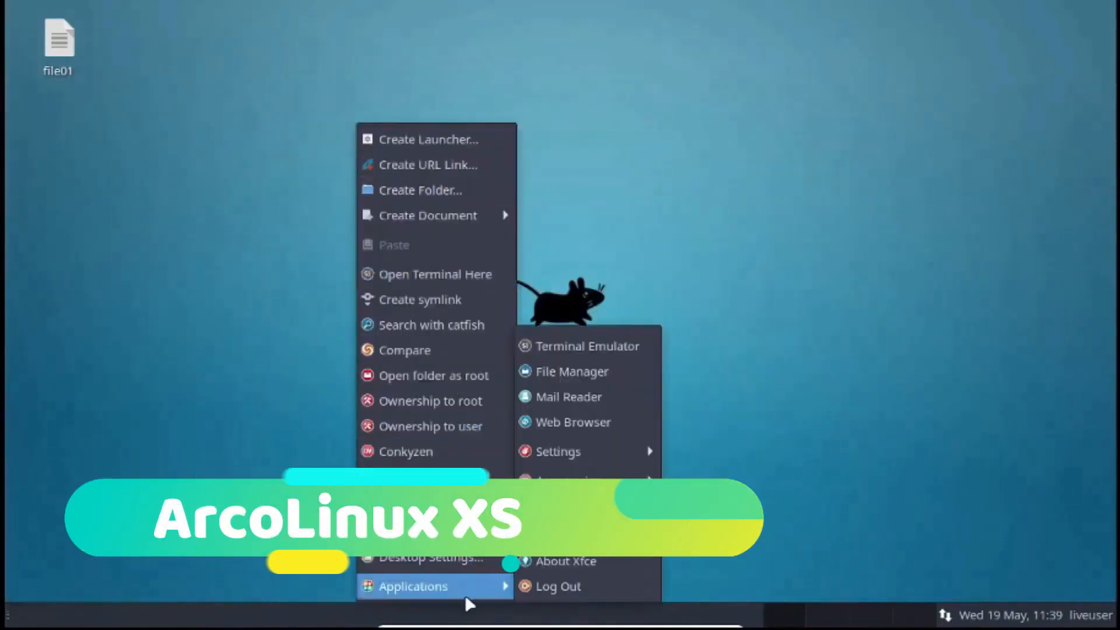
{"action": "mouse_move", "coordinate": [558, 452]}
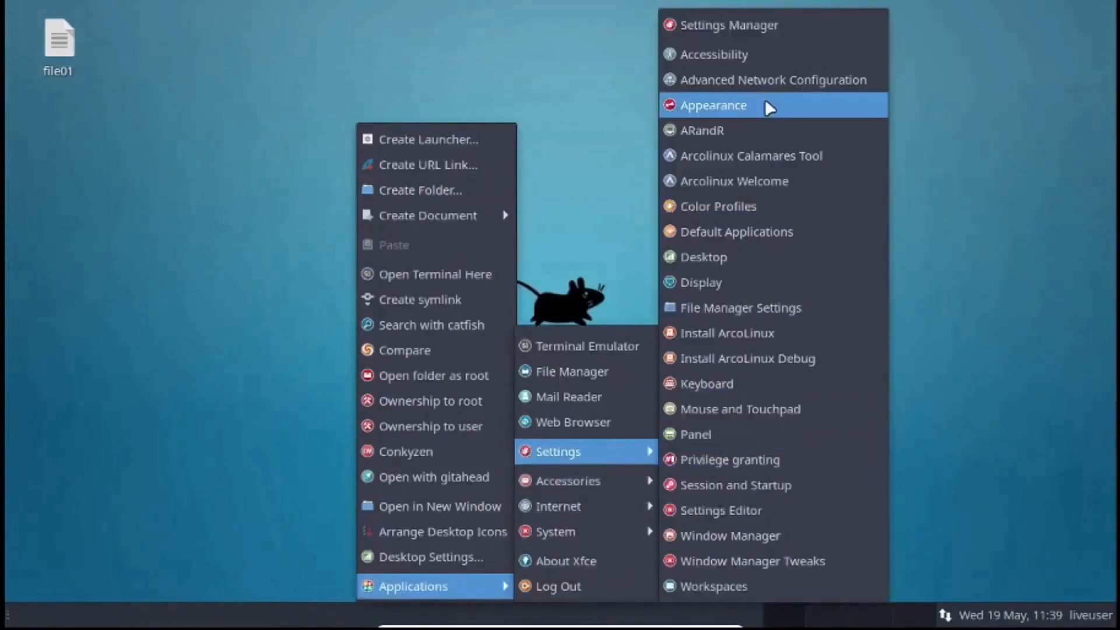
View the Appearance styles, then close Appearance and the About Xfce 4.16 dialog.
{"action": "left_click", "coordinate": [713, 105]}
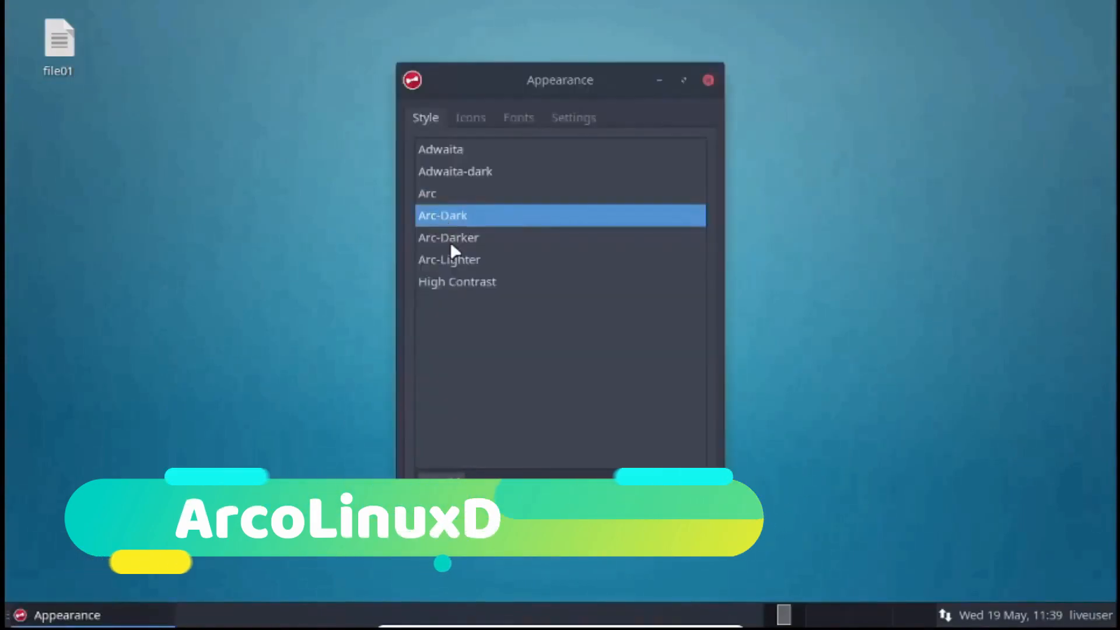
{"action": "left_click", "coordinate": [573, 117]}
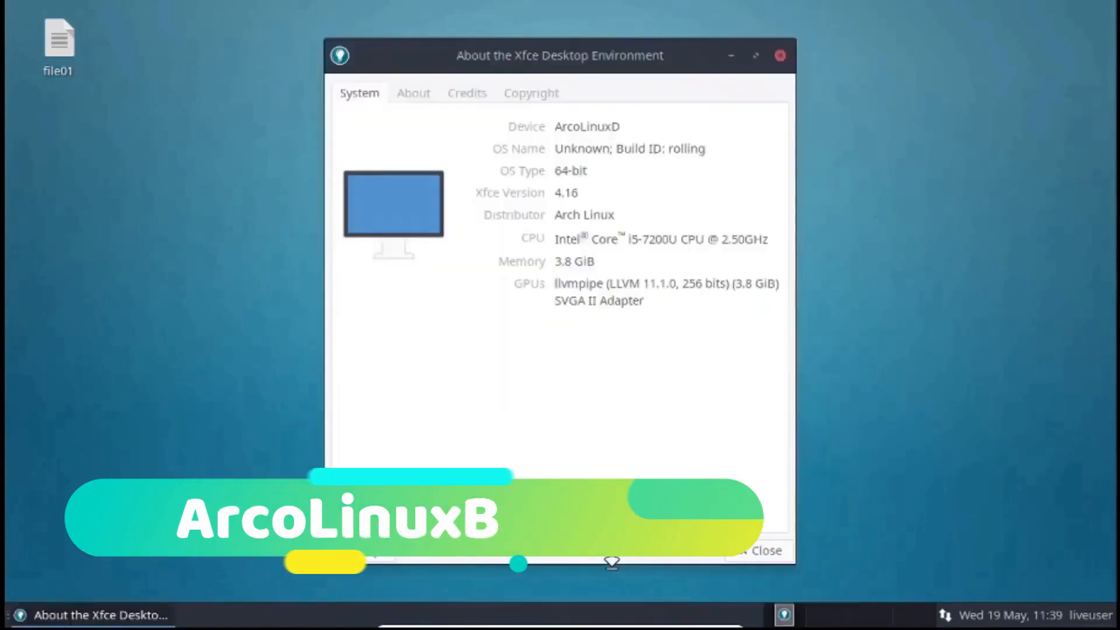
{"action": "left_click", "coordinate": [467, 93]}
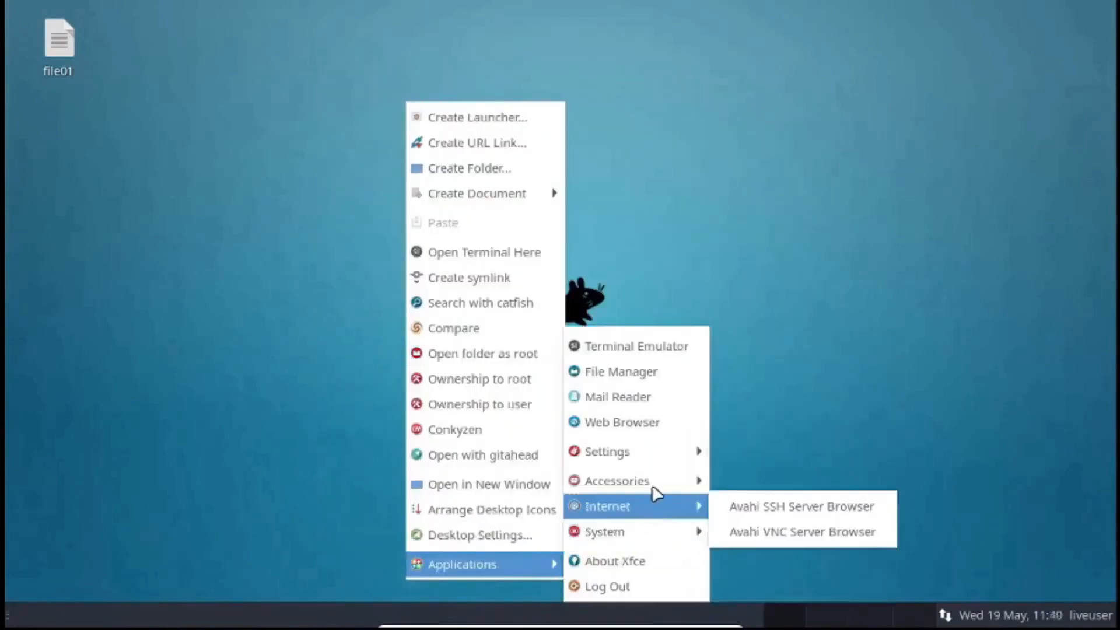
{"action": "mouse_move", "coordinate": [608, 452]}
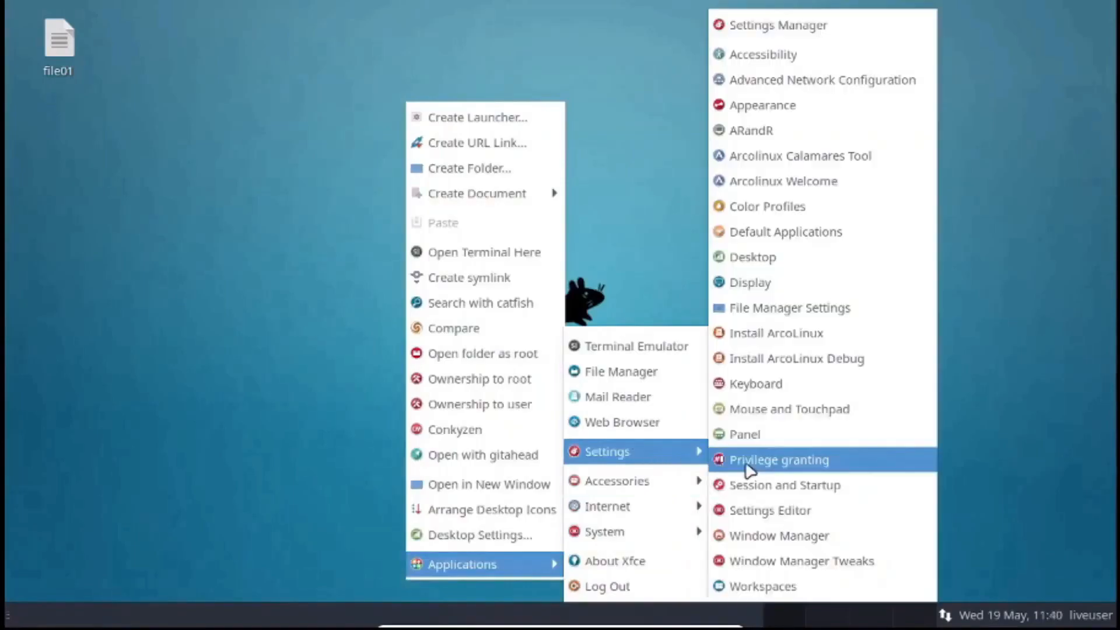
{"action": "mouse_move", "coordinate": [758, 586]}
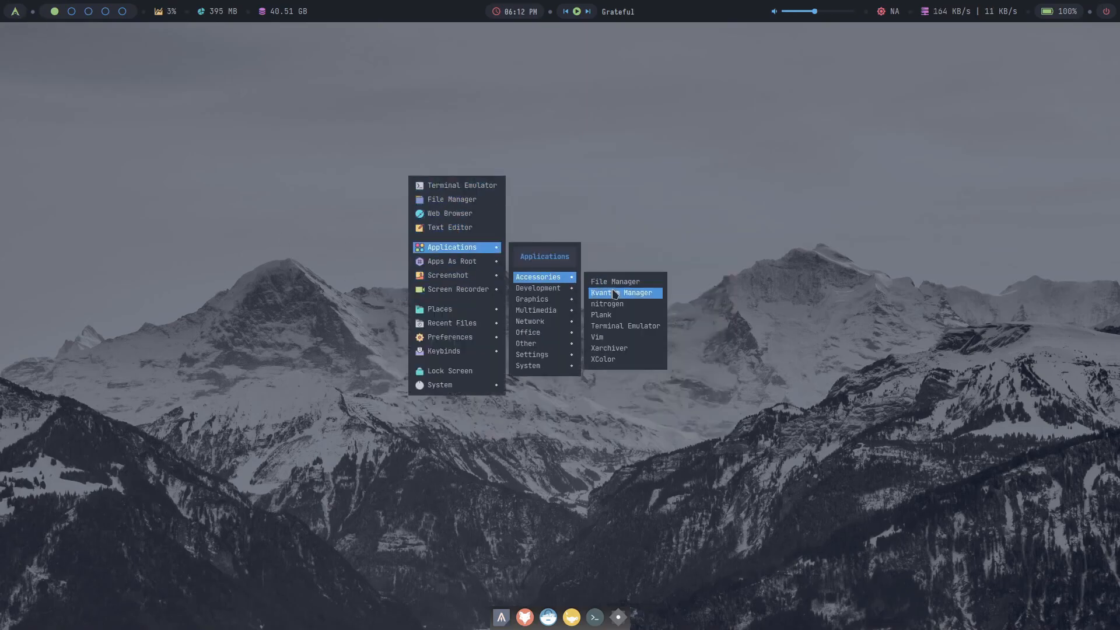
{"action": "mouse_move", "coordinate": [530, 321]}
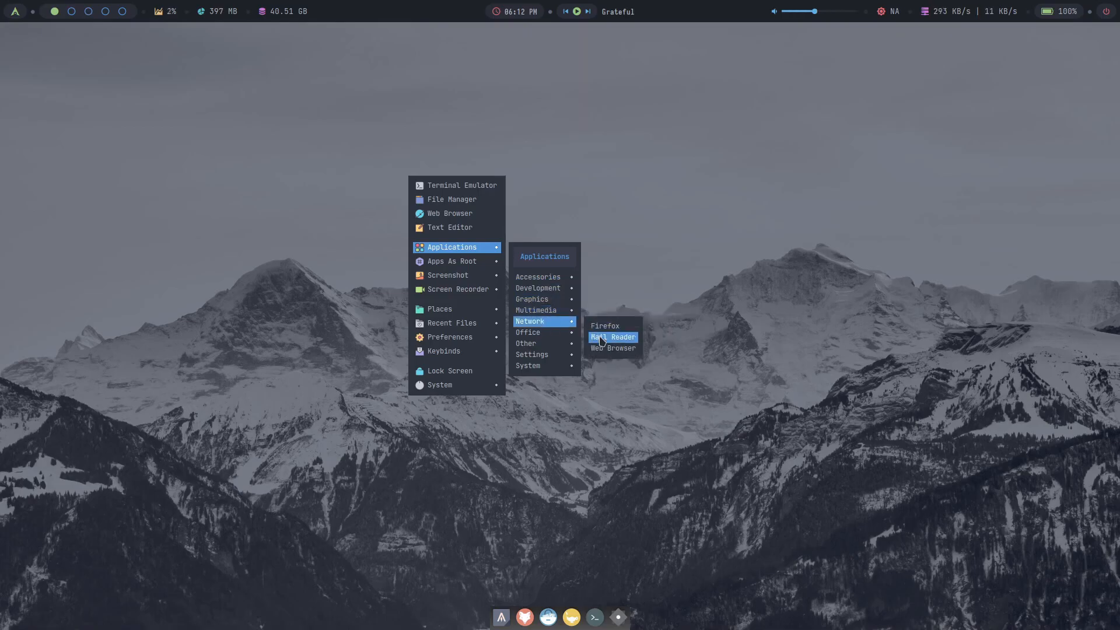
{"action": "mouse_move", "coordinate": [531, 365]}
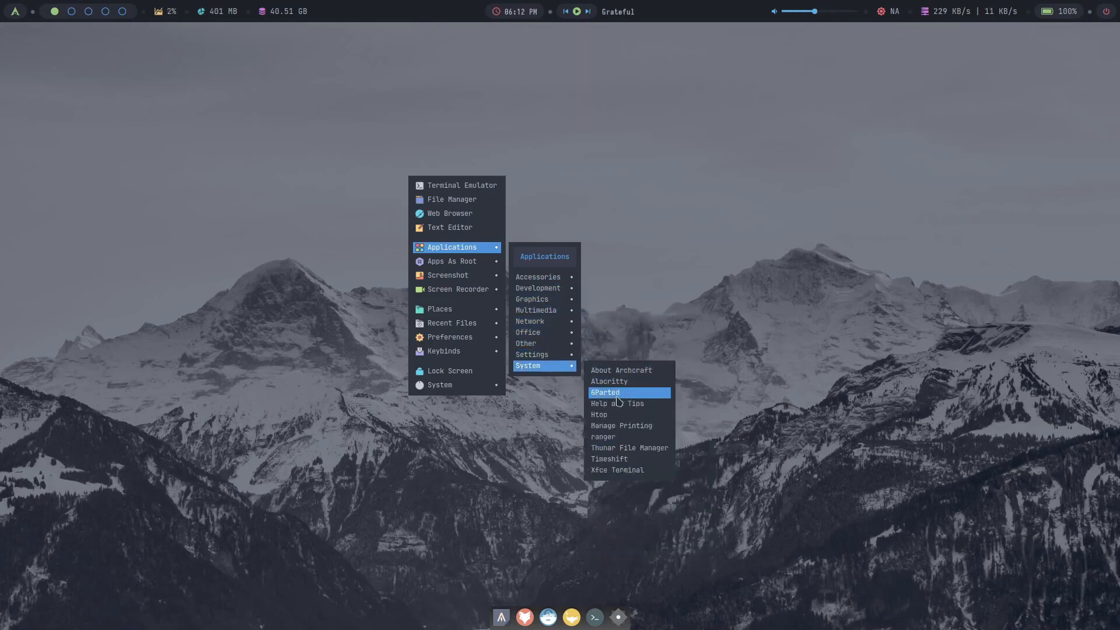
{"action": "mouse_move", "coordinate": [439, 308]}
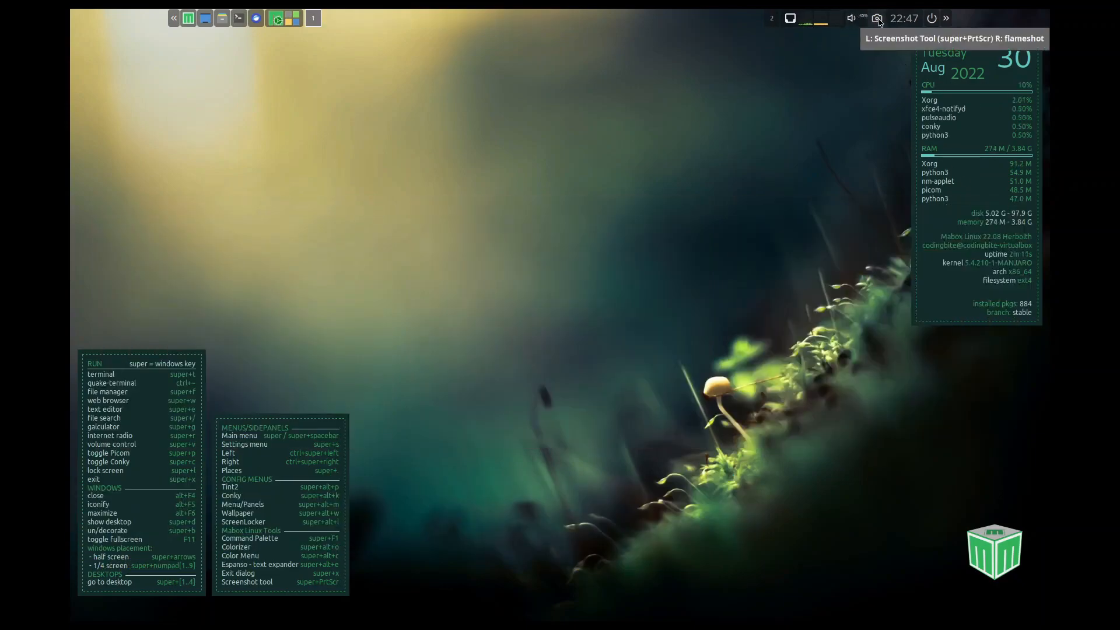
{"action": "mouse_move", "coordinate": [830, 111]}
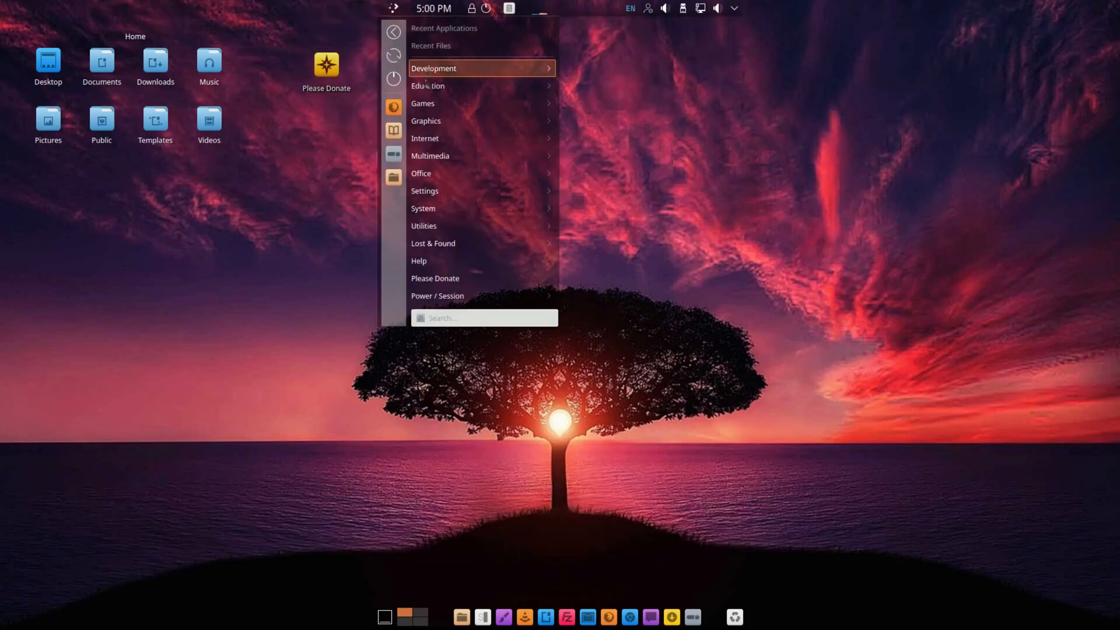
{"action": "mouse_move", "coordinate": [424, 191]}
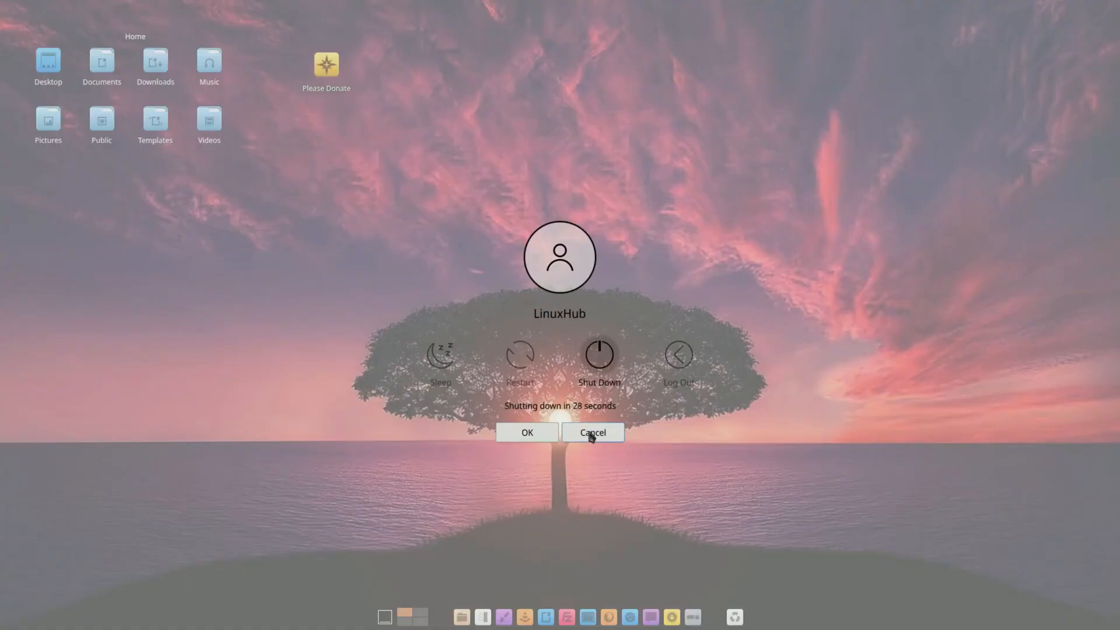
Cancel the pending shutdown countdown on the RebornOS desktop.
{"action": "left_click", "coordinate": [592, 433]}
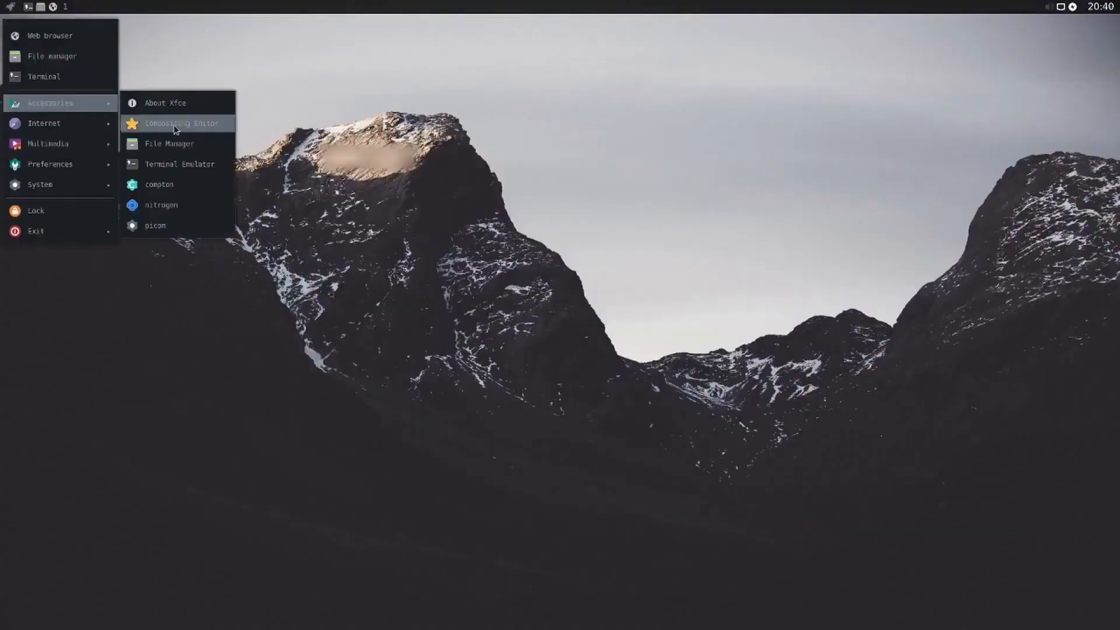
{"action": "mouse_move", "coordinate": [160, 184]}
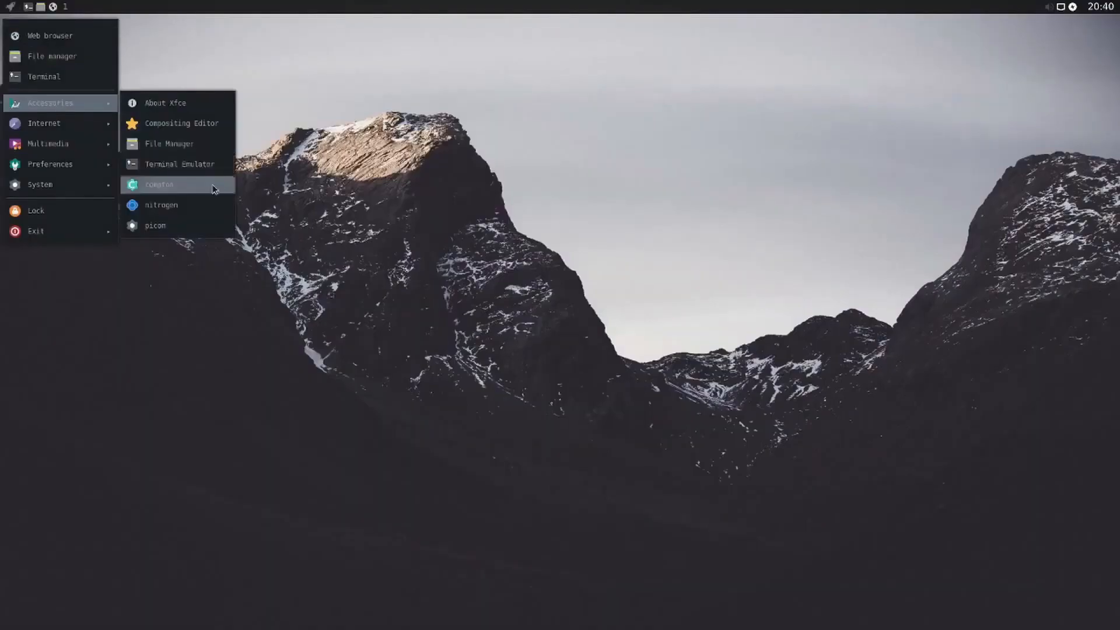
{"action": "mouse_move", "coordinate": [194, 228]}
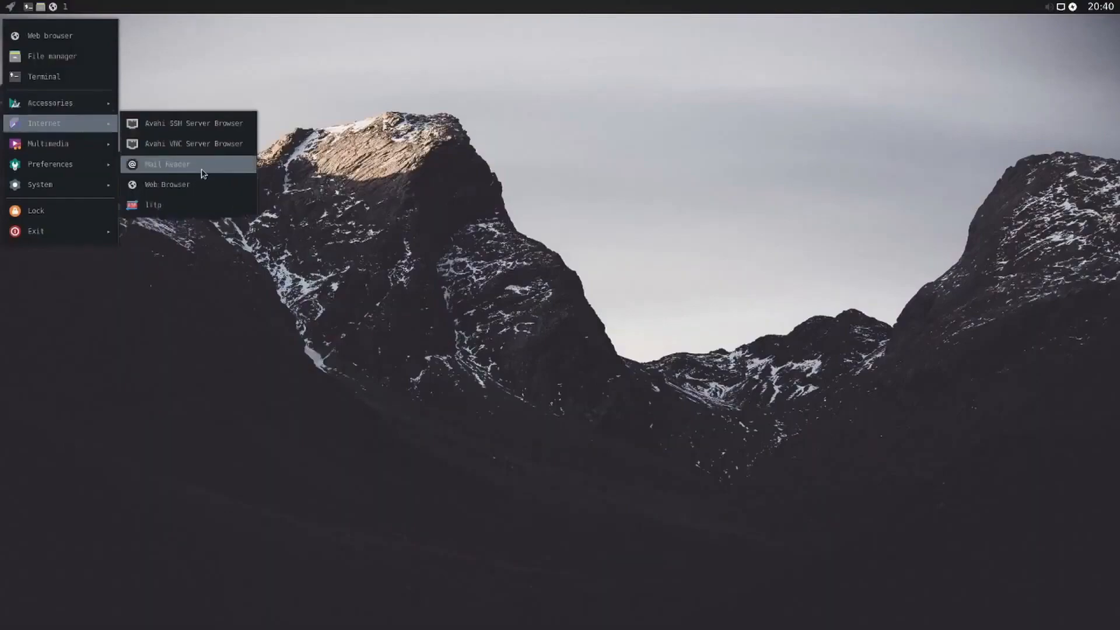
{"action": "mouse_move", "coordinate": [171, 184]}
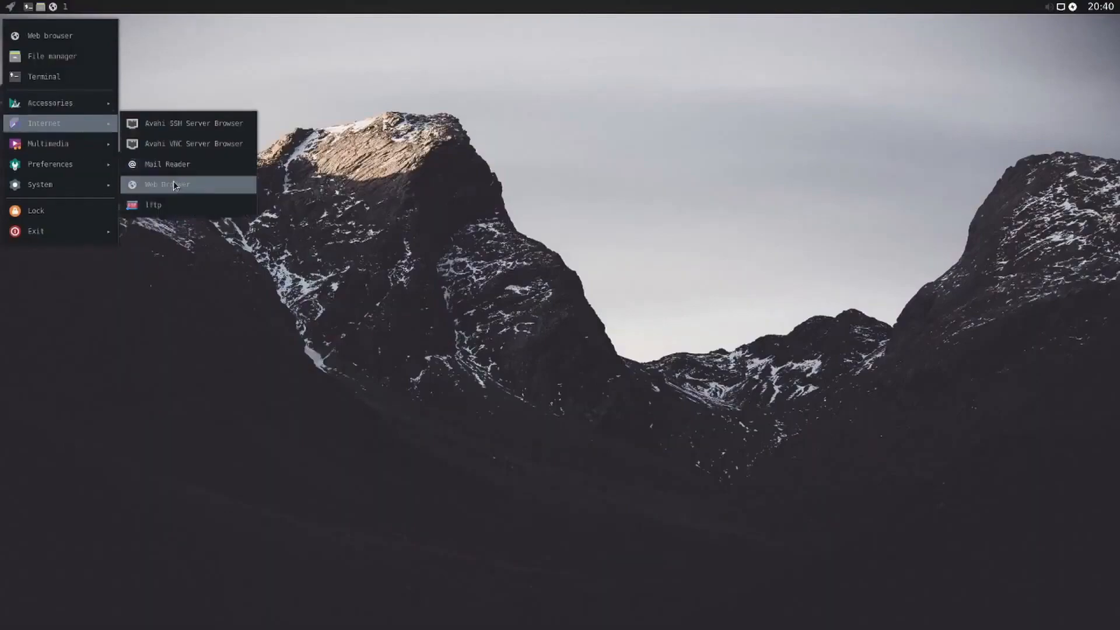
{"action": "mouse_move", "coordinate": [166, 164]}
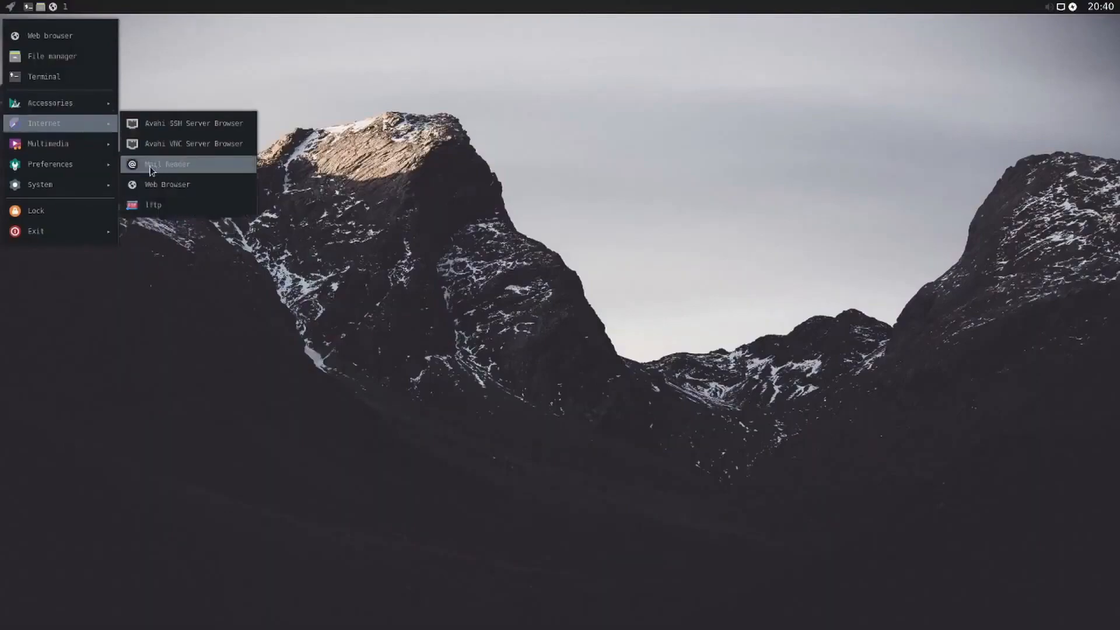
{"action": "mouse_move", "coordinate": [48, 144]}
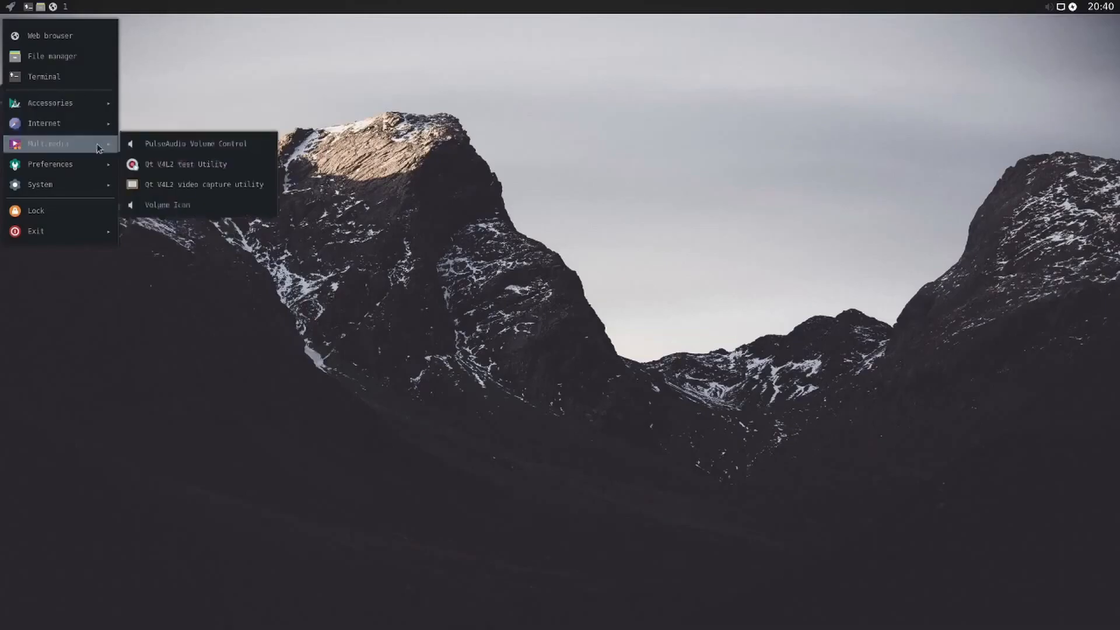
{"action": "mouse_move", "coordinate": [200, 163]}
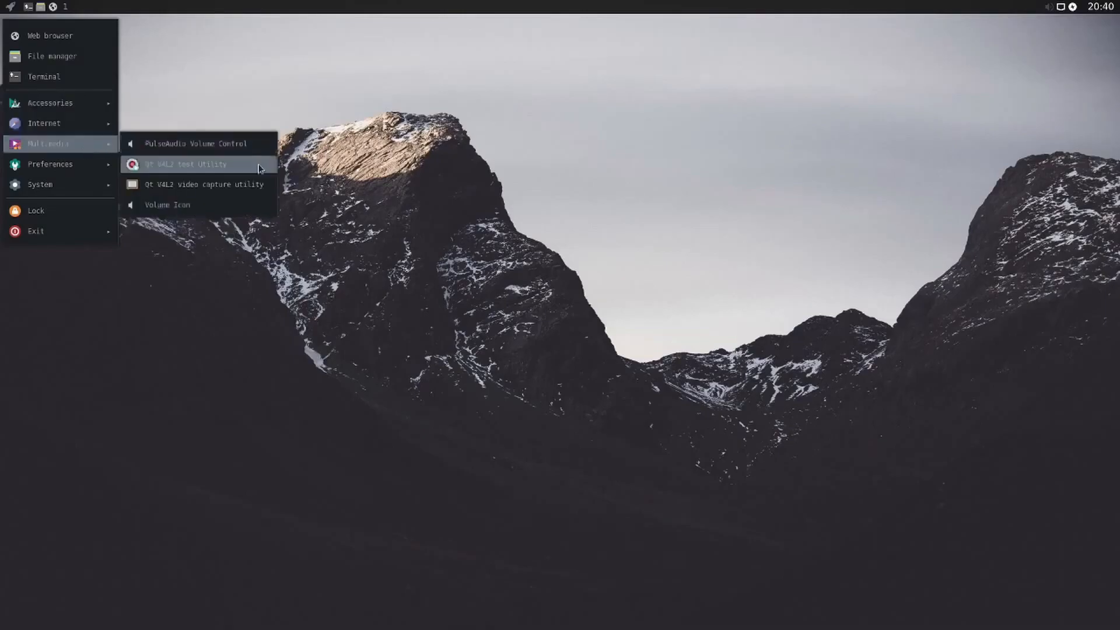
{"action": "mouse_move", "coordinate": [50, 164]}
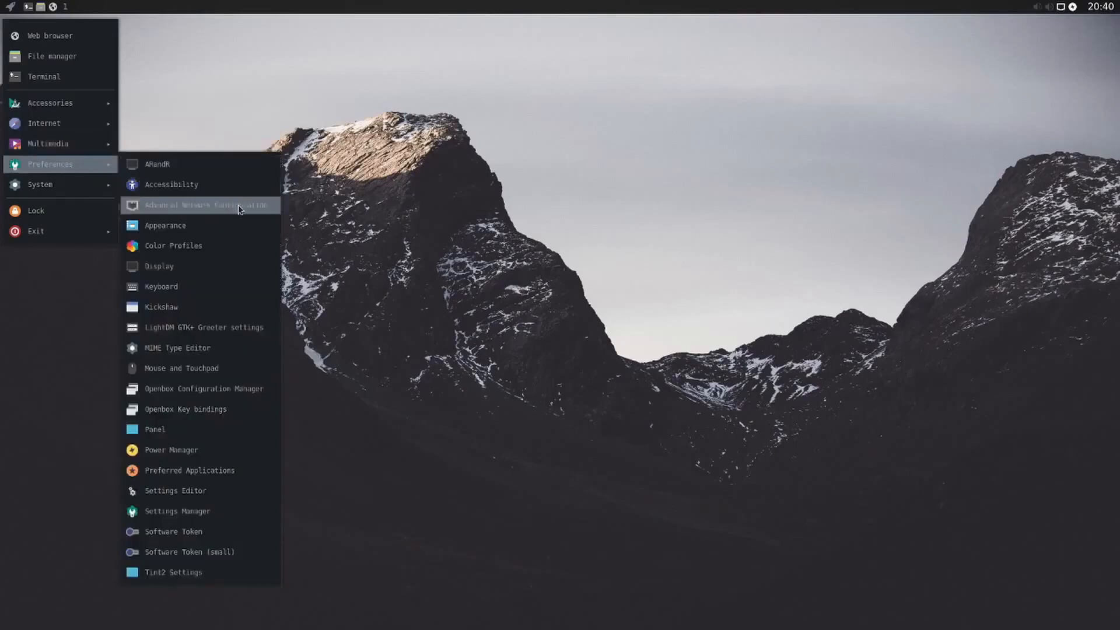
{"action": "left_click", "coordinate": [165, 225]}
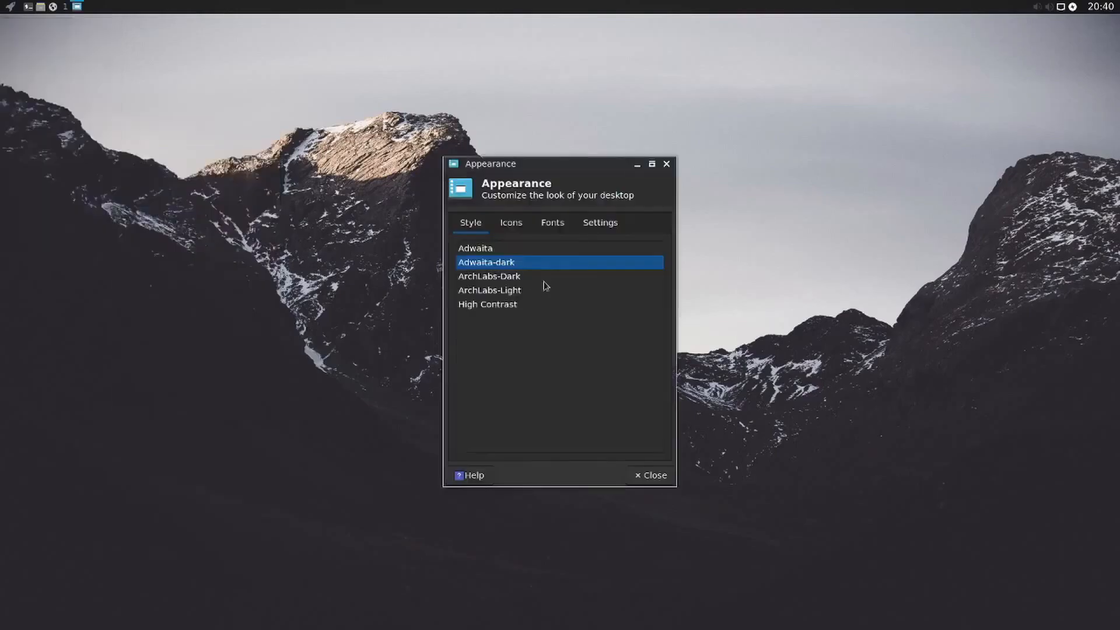
{"action": "left_click", "coordinate": [551, 222]}
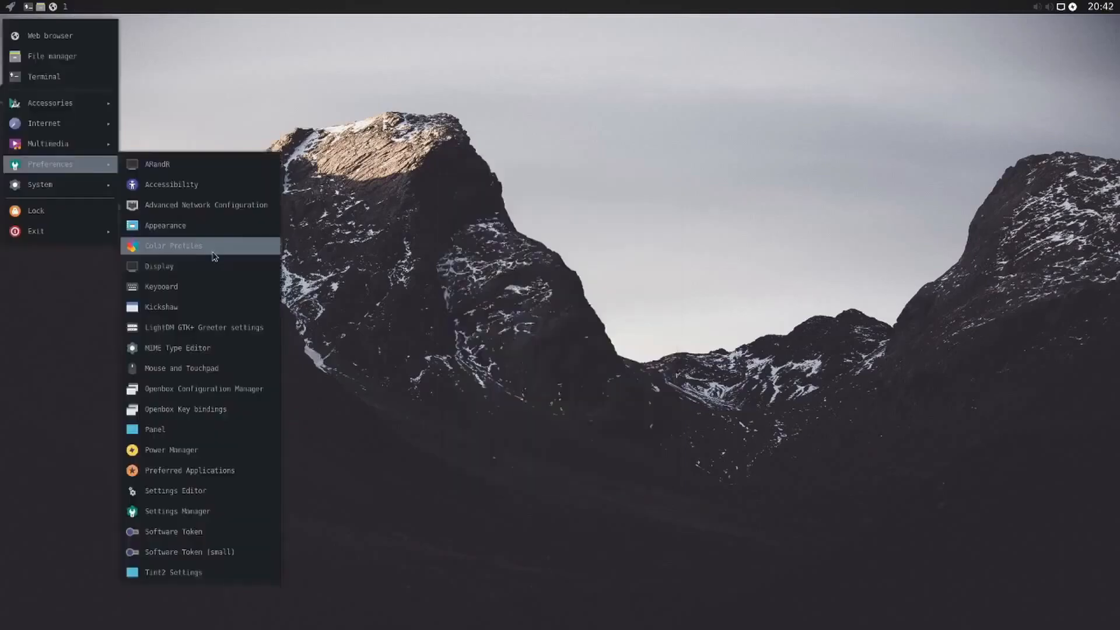
{"action": "mouse_move", "coordinate": [200, 327]}
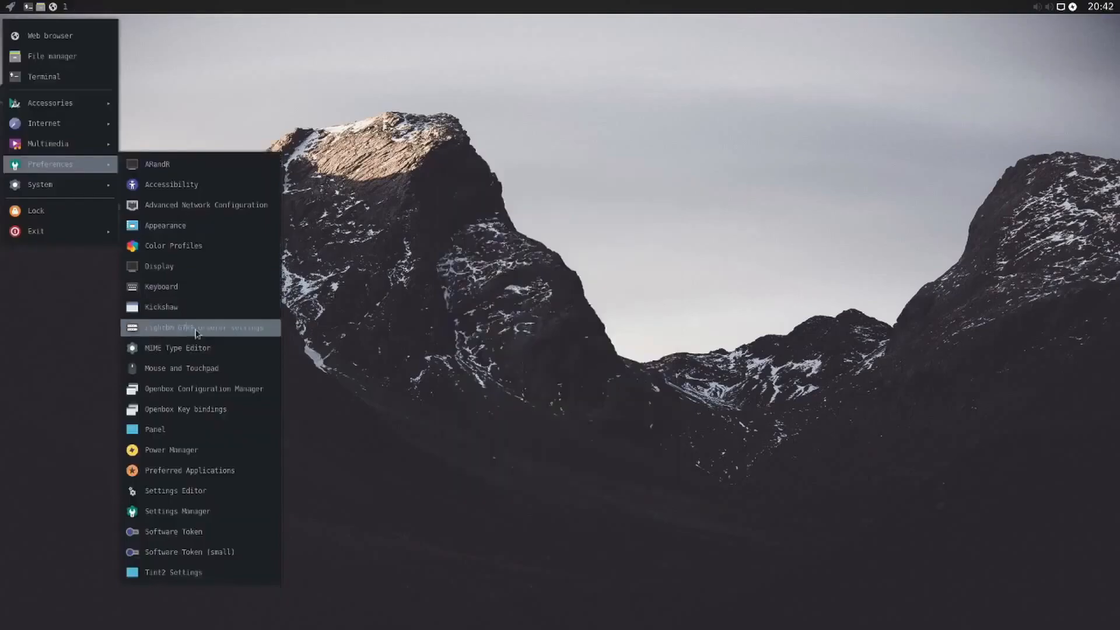
{"action": "mouse_move", "coordinate": [177, 407]}
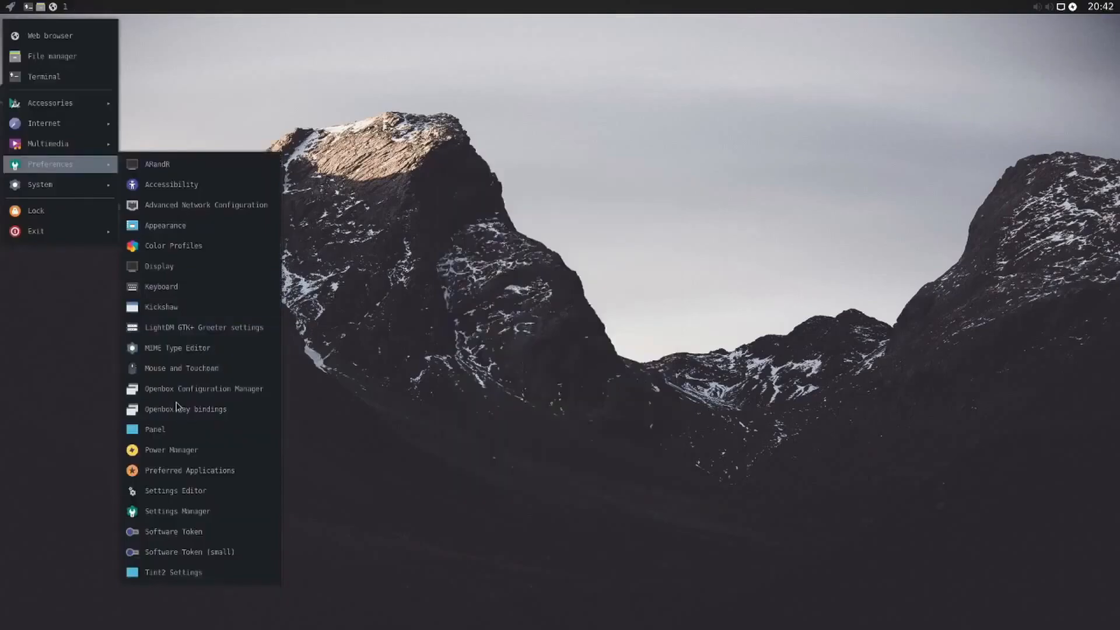